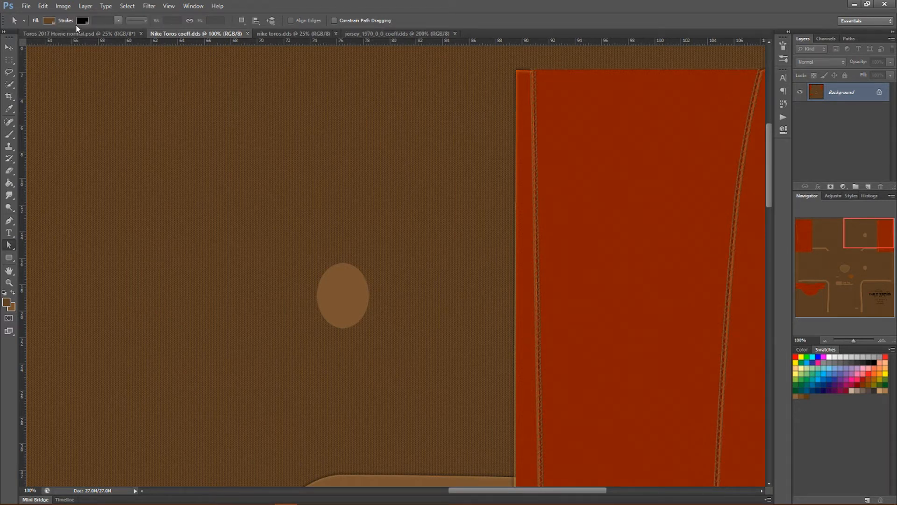
mouse_move(188, 20)
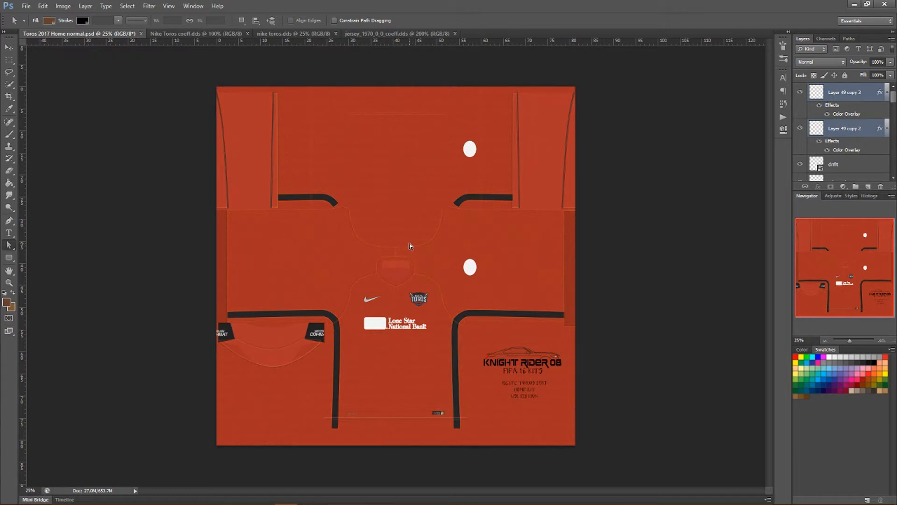
mouse_move(462, 186)
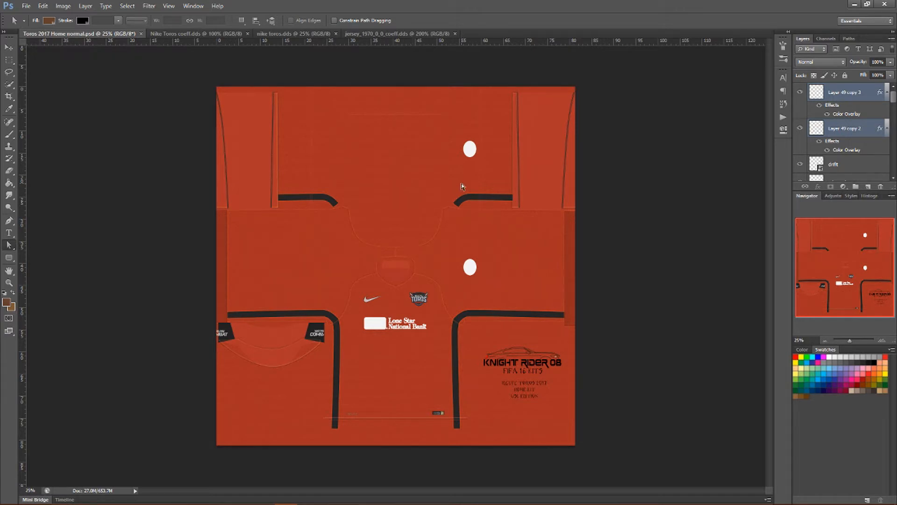
mouse_move(414, 227)
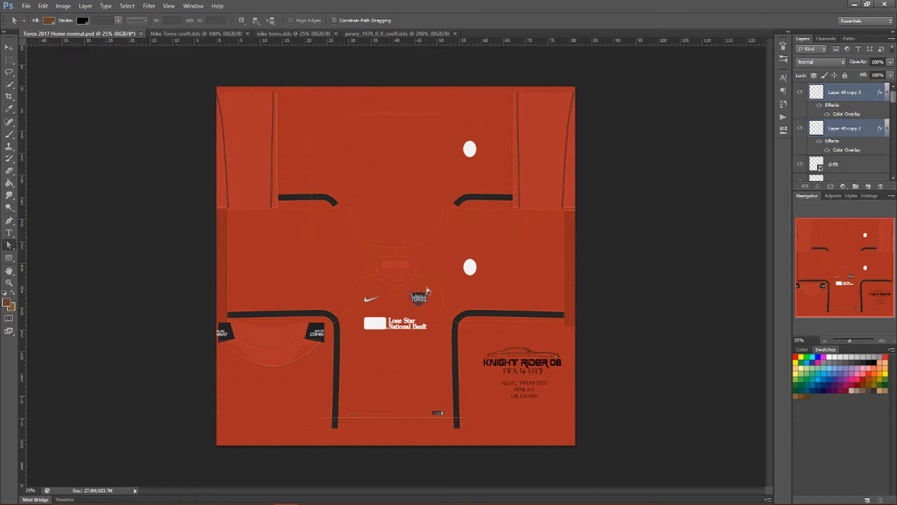
mouse_move(297, 222)
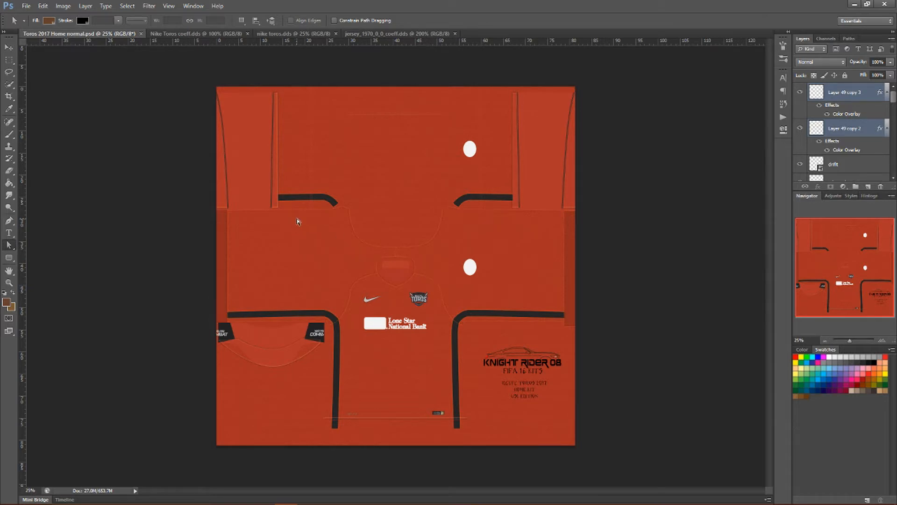
mouse_move(451, 210)
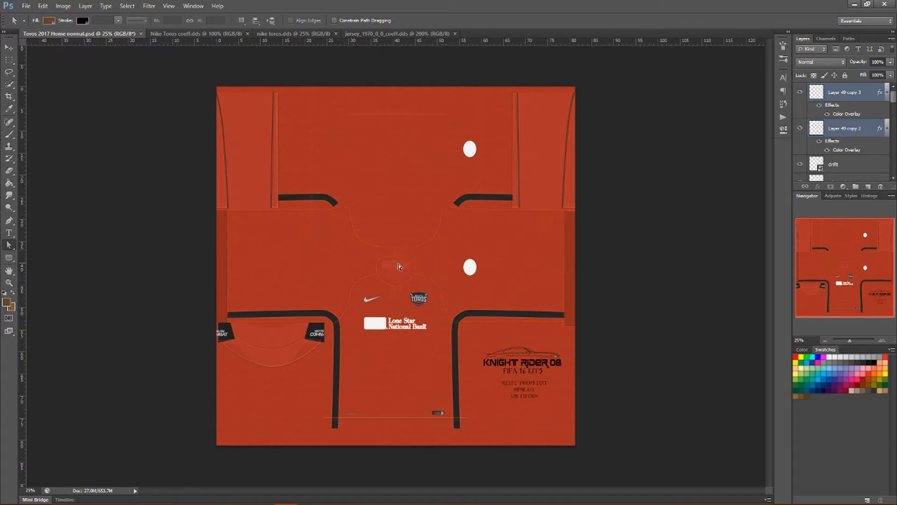
mouse_move(417, 272)
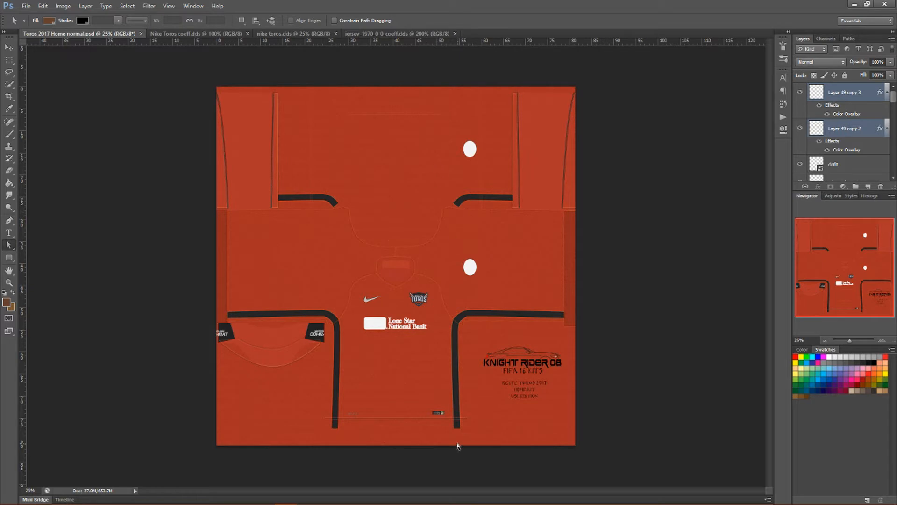
mouse_move(369, 297)
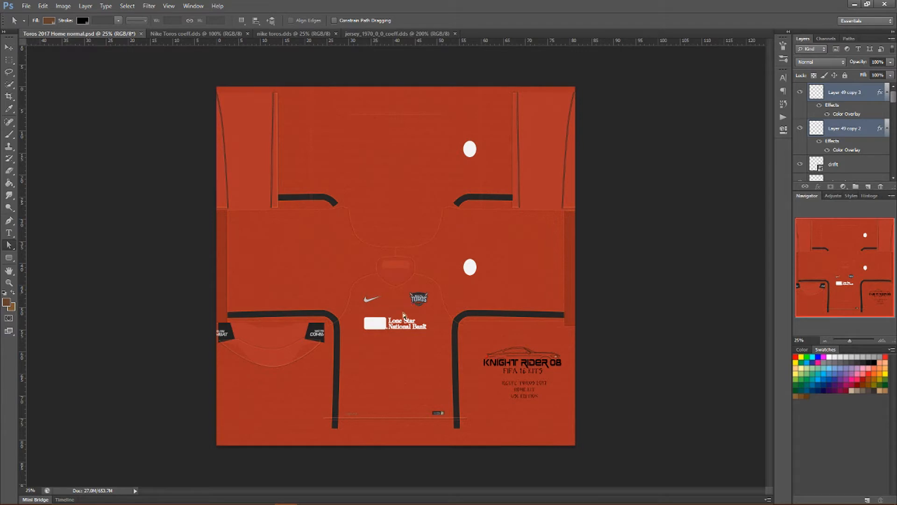
mouse_move(469, 273)
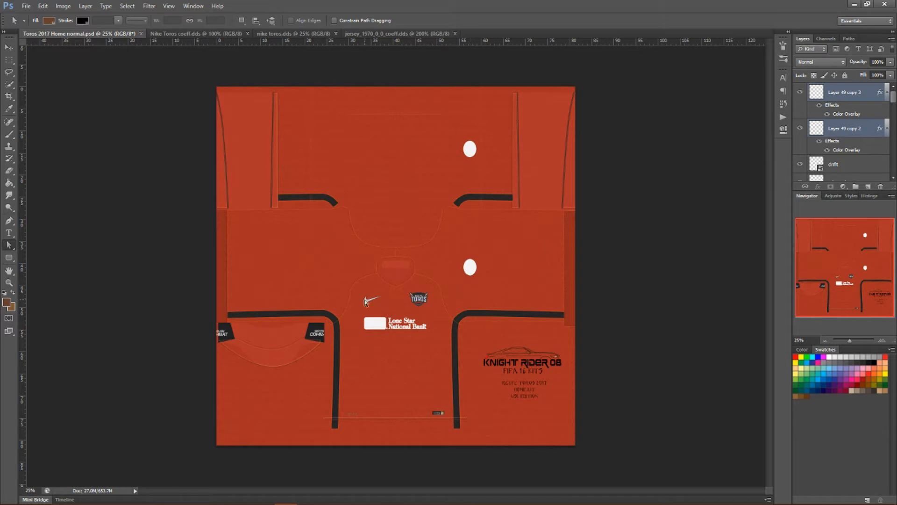
mouse_move(258, 312)
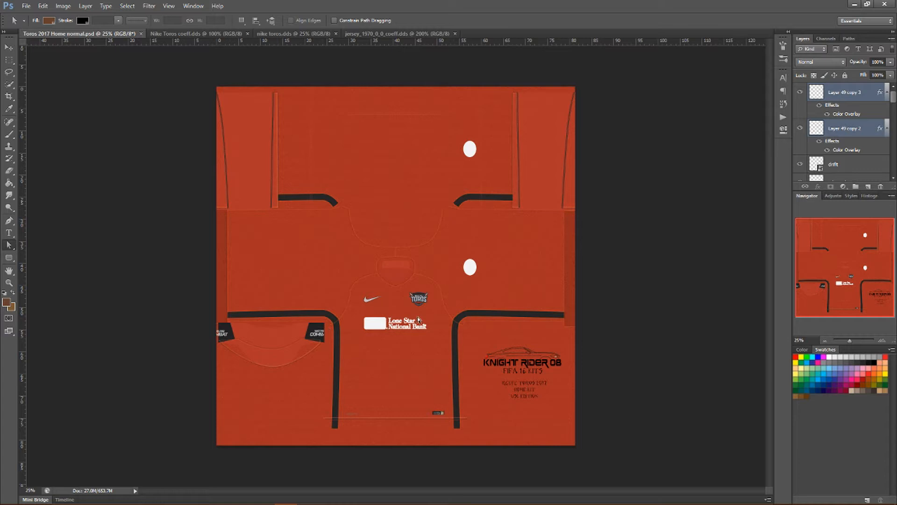
mouse_move(356, 418)
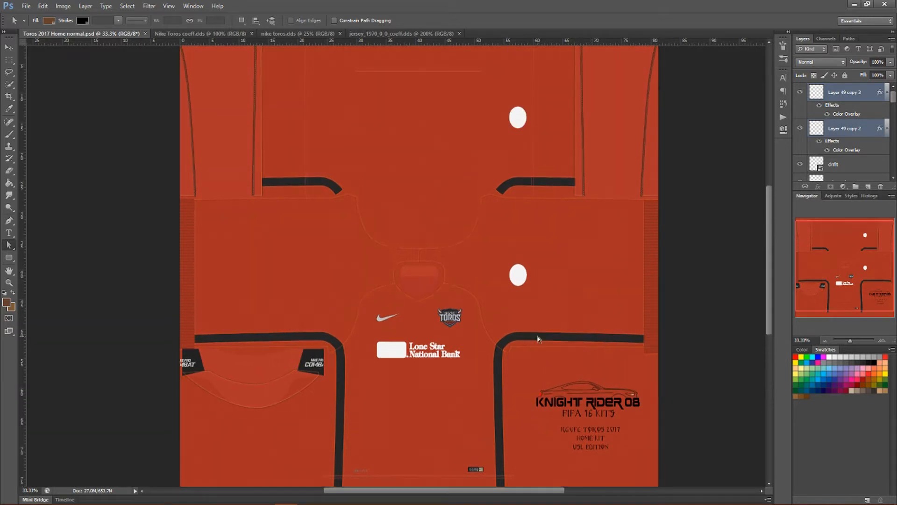
mouse_move(530, 253)
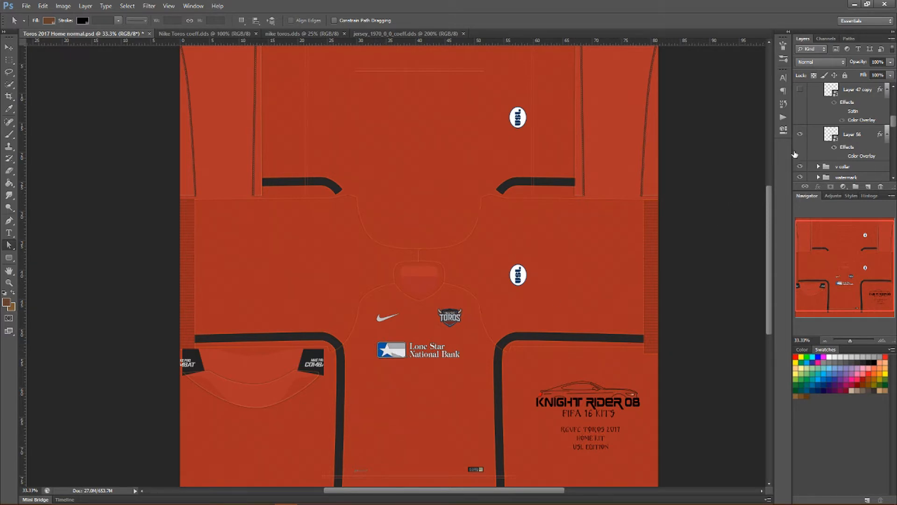
mouse_move(799, 167)
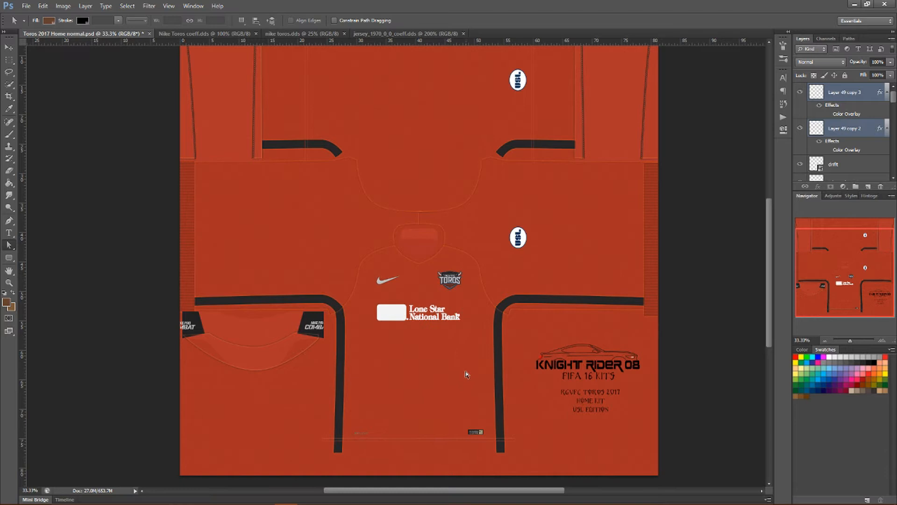
mouse_move(413, 392)
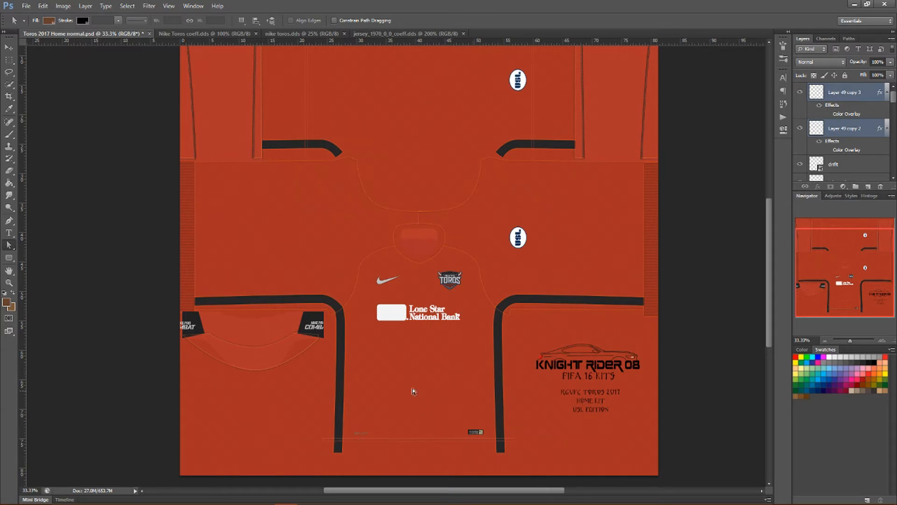
mouse_move(442, 380)
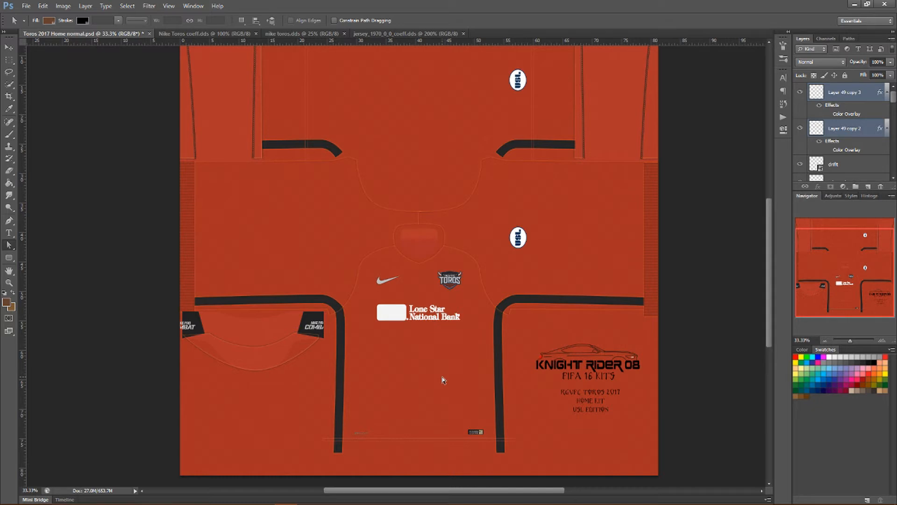
mouse_move(448, 377)
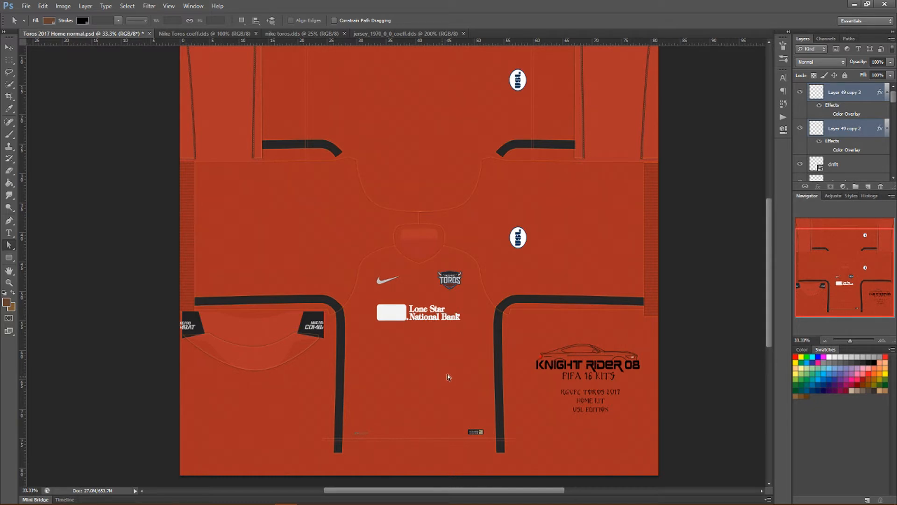
mouse_move(482, 95)
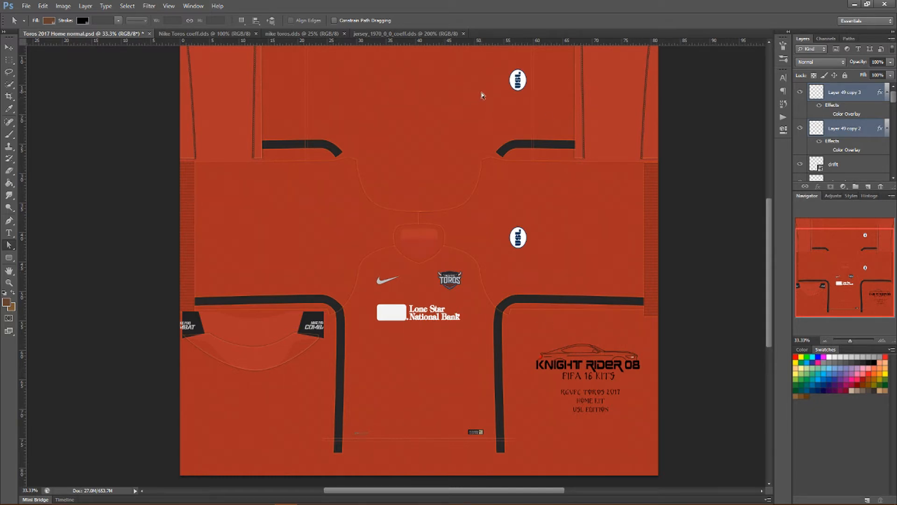
mouse_move(465, 157)
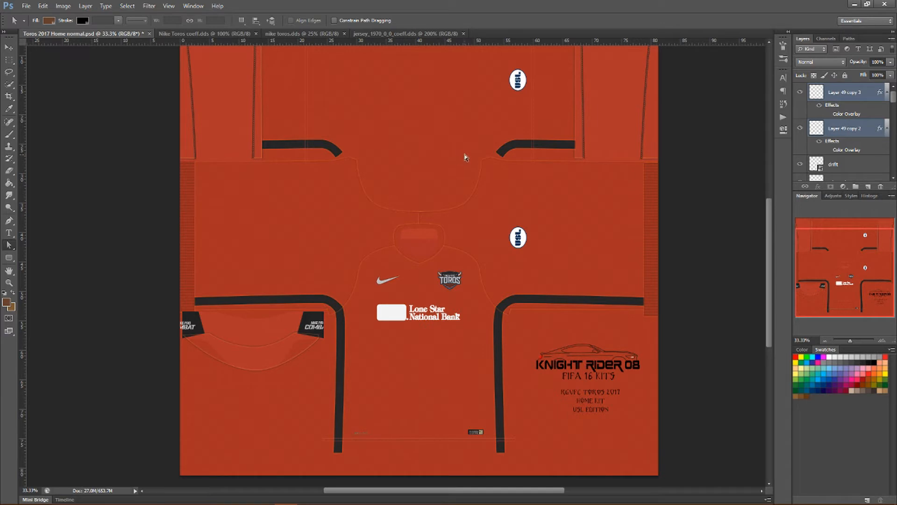
mouse_move(464, 157)
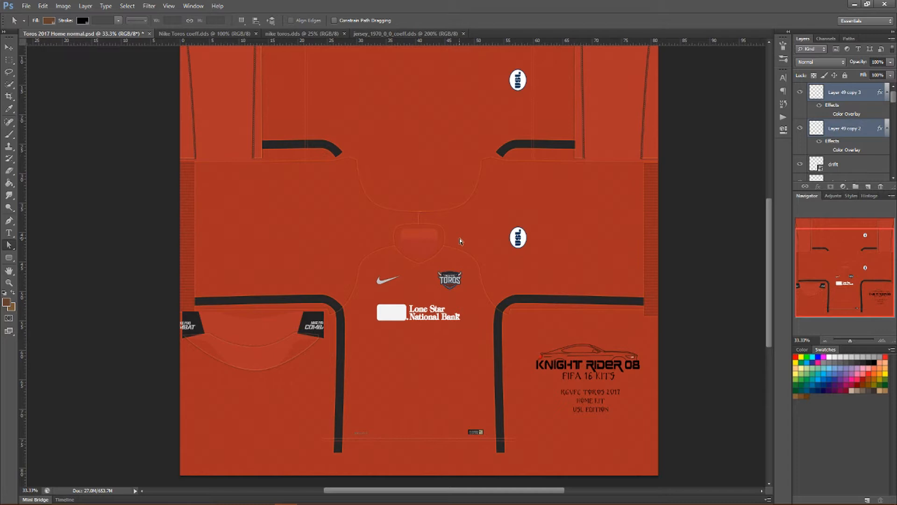
mouse_move(440, 195)
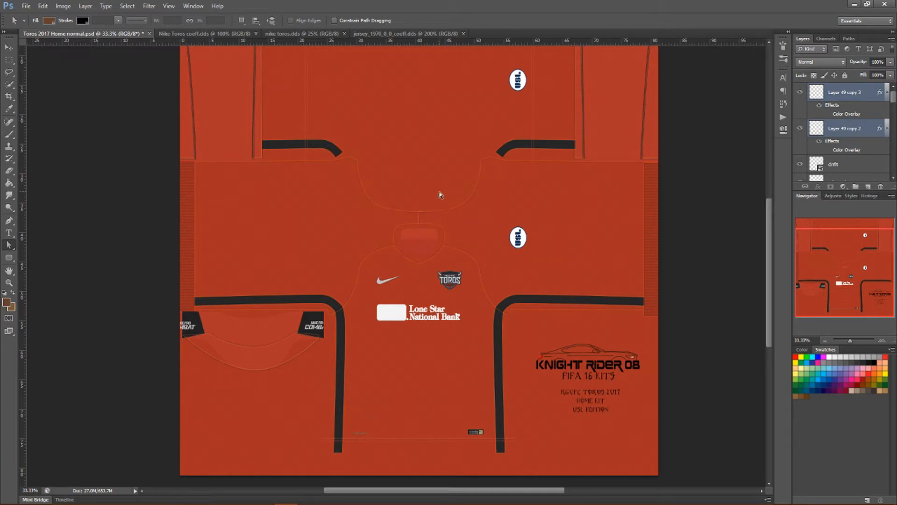
mouse_move(487, 246)
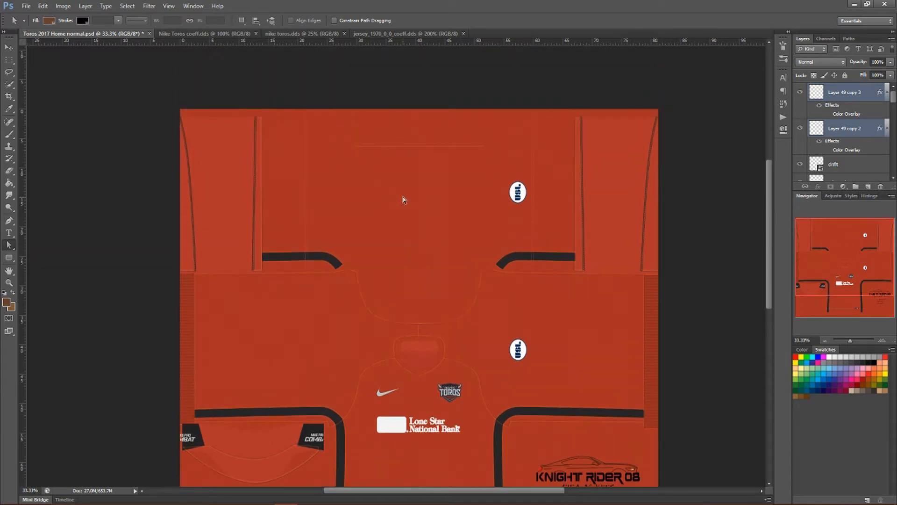
scroll(down, 3)
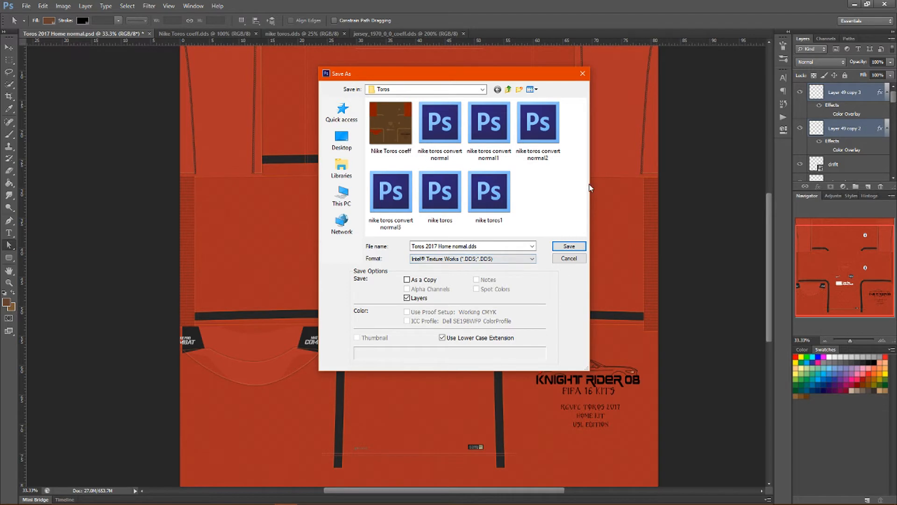
mouse_move(560, 98)
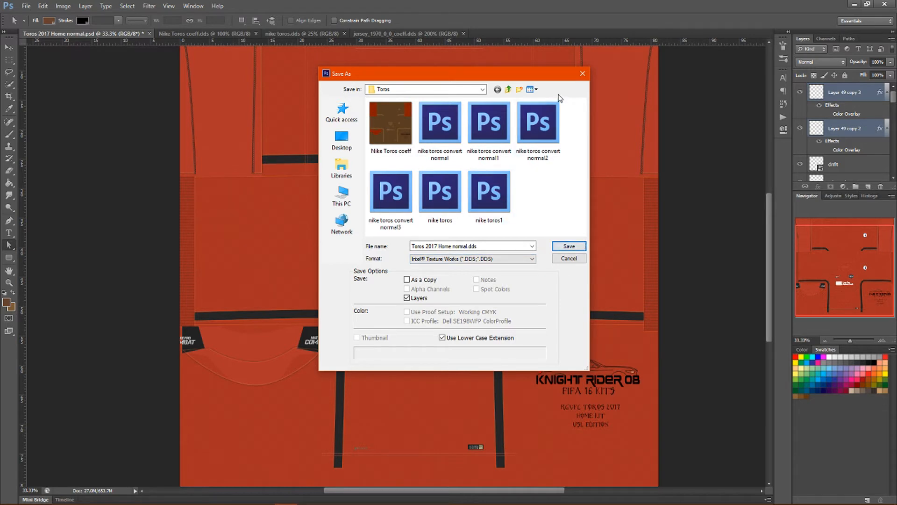
mouse_move(538, 131)
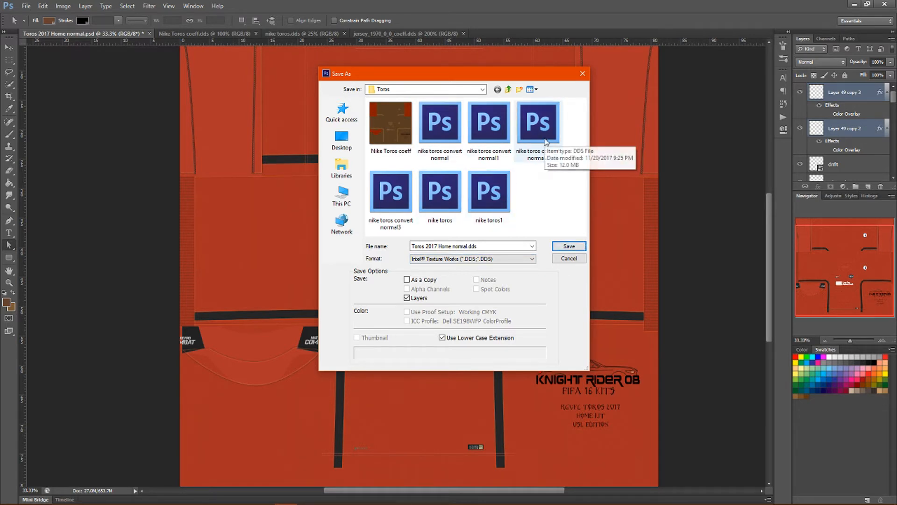
mouse_move(569, 172)
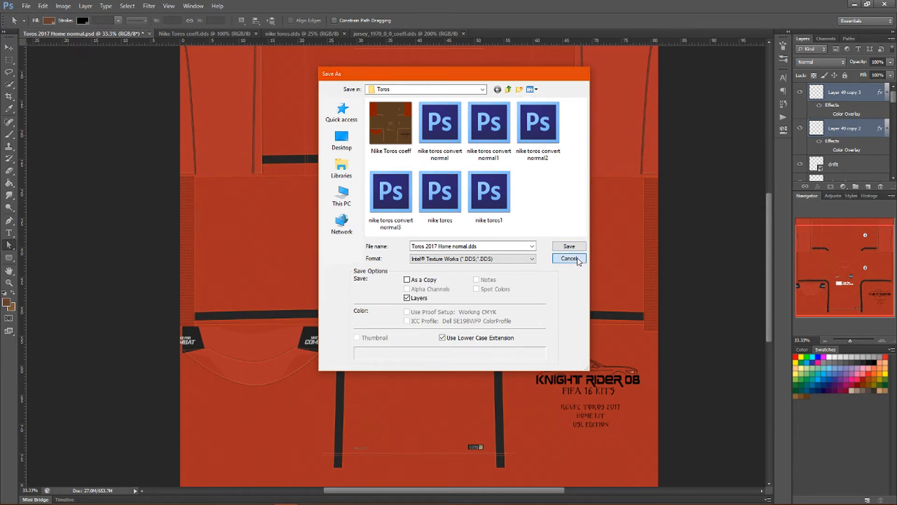
click(569, 258)
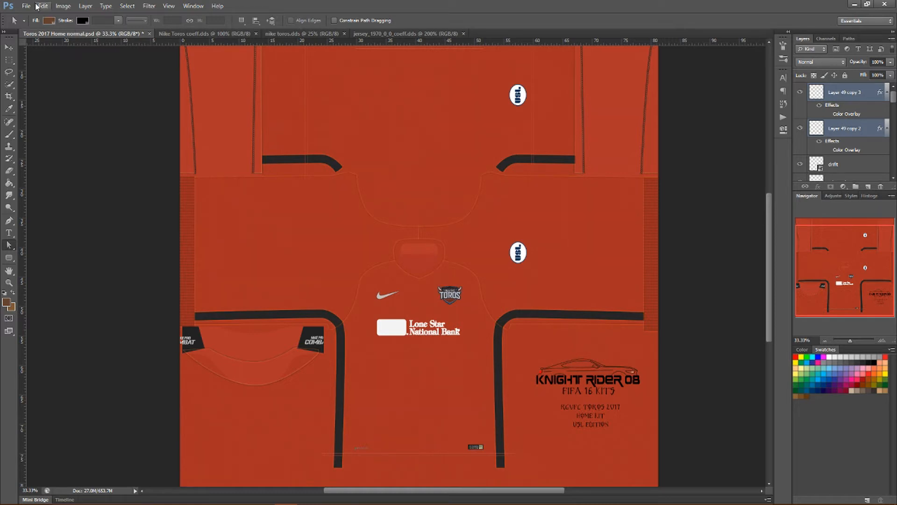
mouse_move(26, 6)
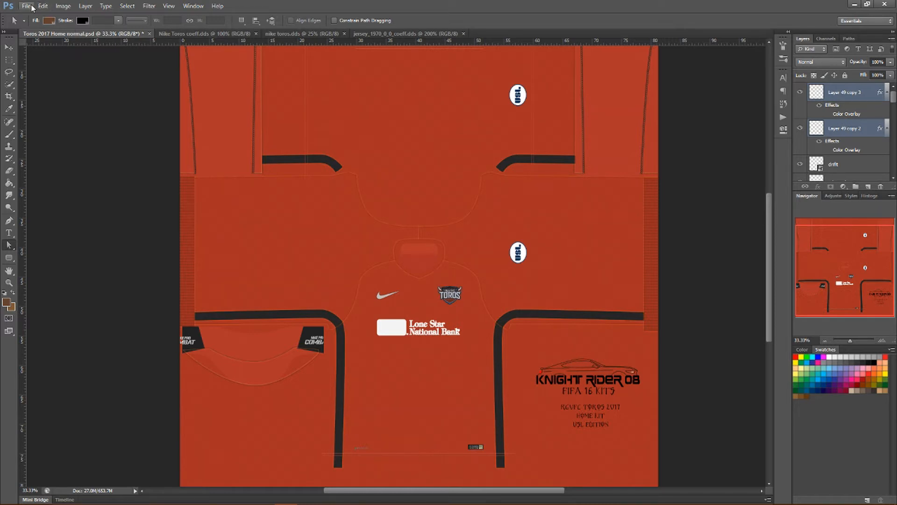
Step: Open the 'nike toros convert normal' DDS from the Toros folder as a new document
click(26, 6)
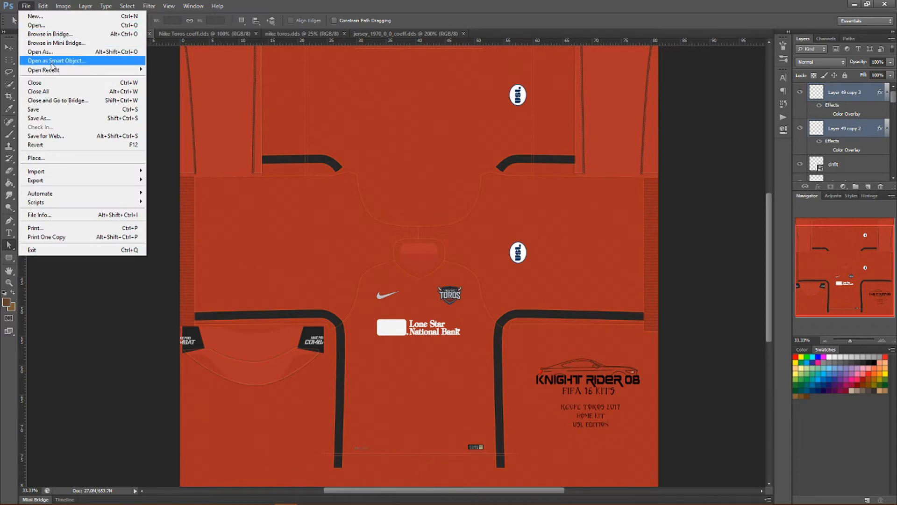
click(56, 60)
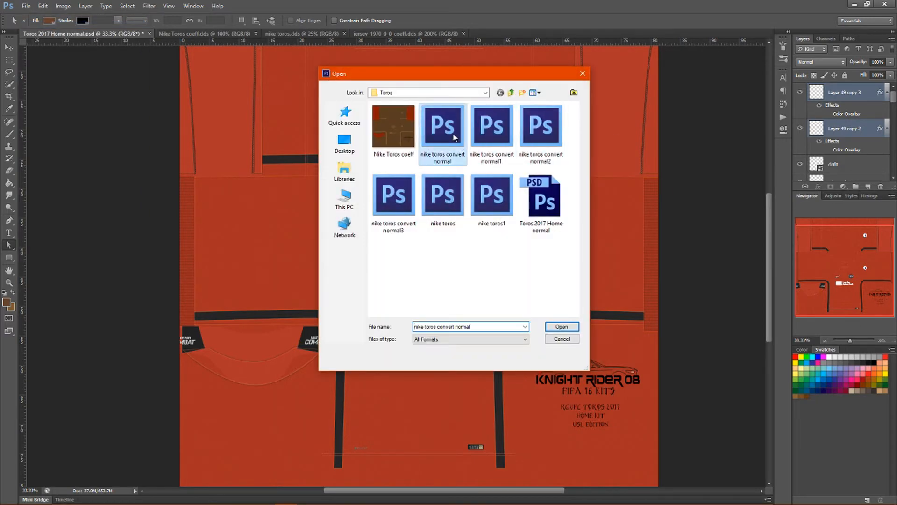
click(562, 326)
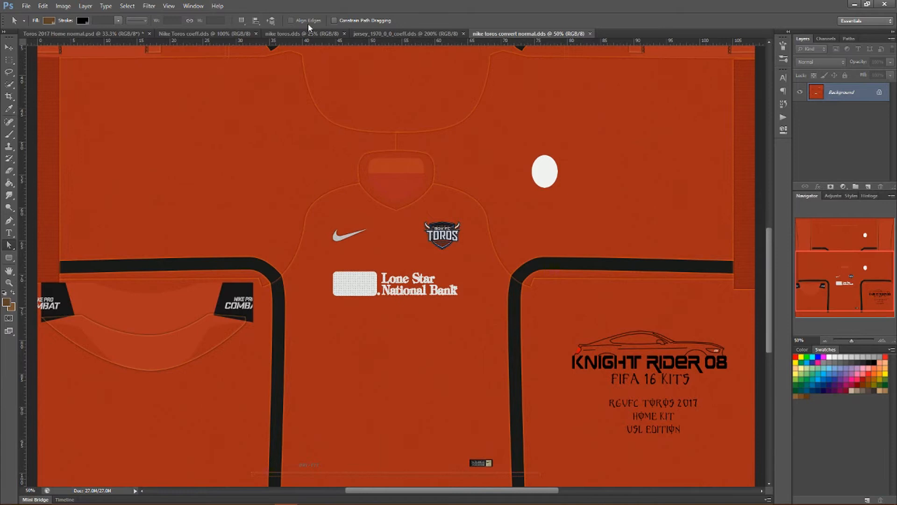
Step: Bring up the NVIDIA NormalMapFilter dialog on the jersey texture via Filter > NVIDIA Tools
click(149, 6)
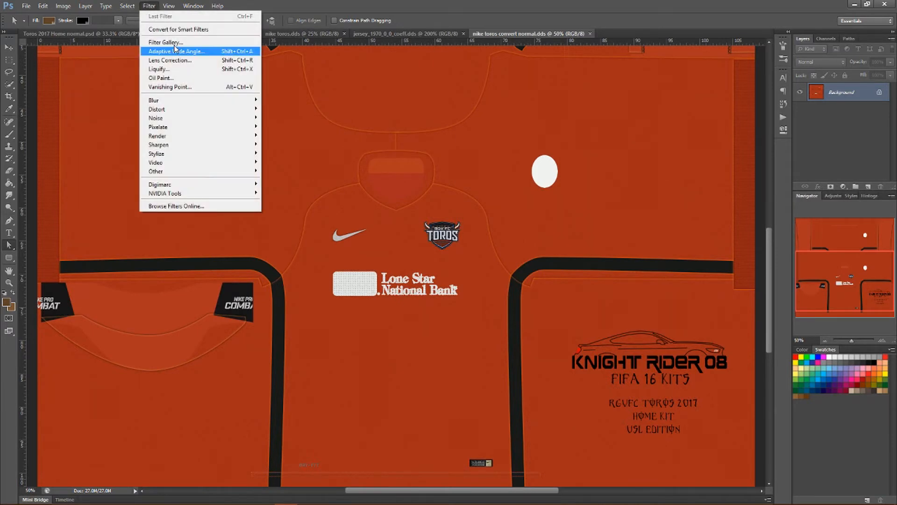
mouse_move(160, 77)
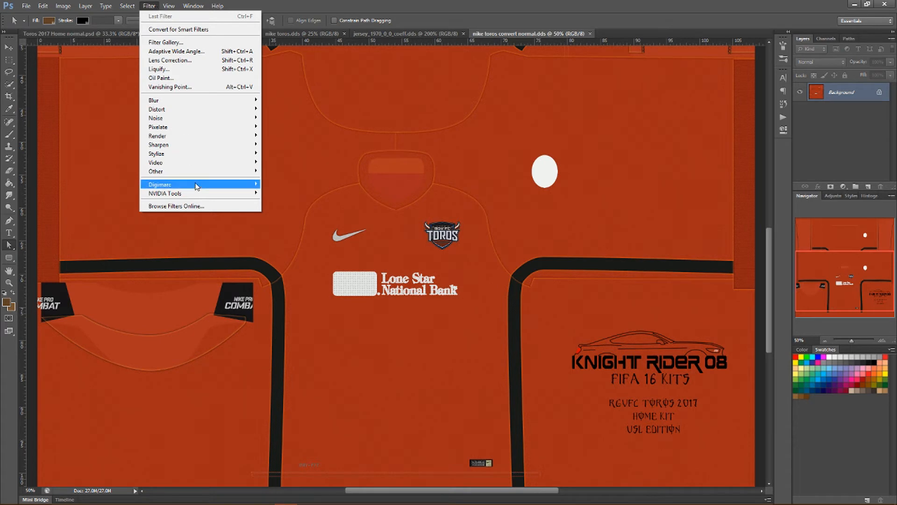
mouse_move(164, 193)
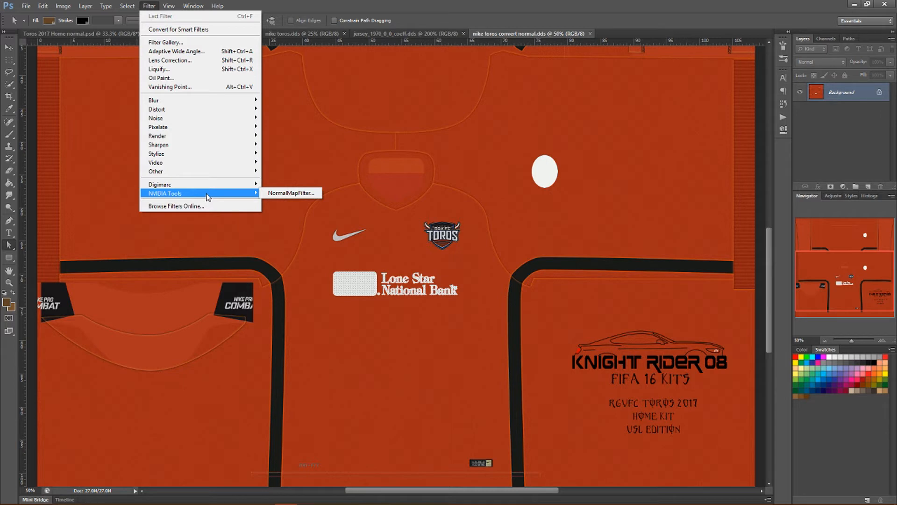
mouse_move(227, 194)
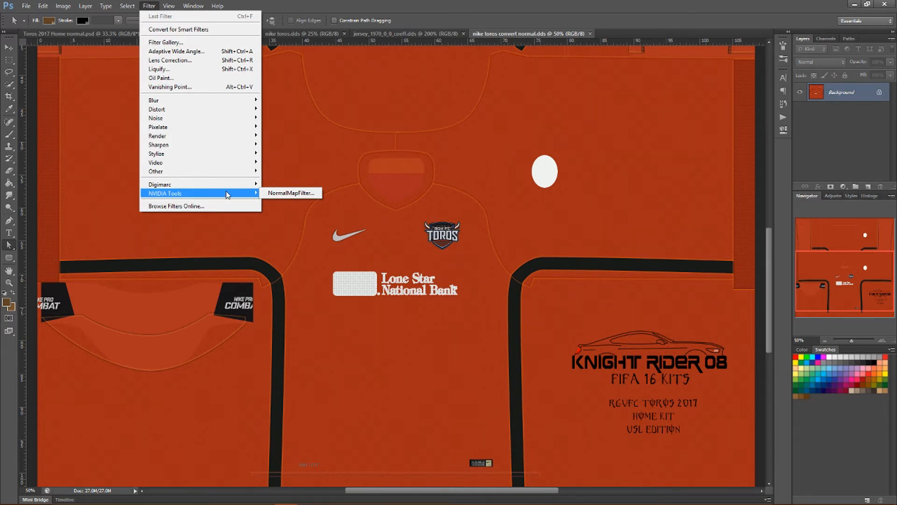
click(291, 193)
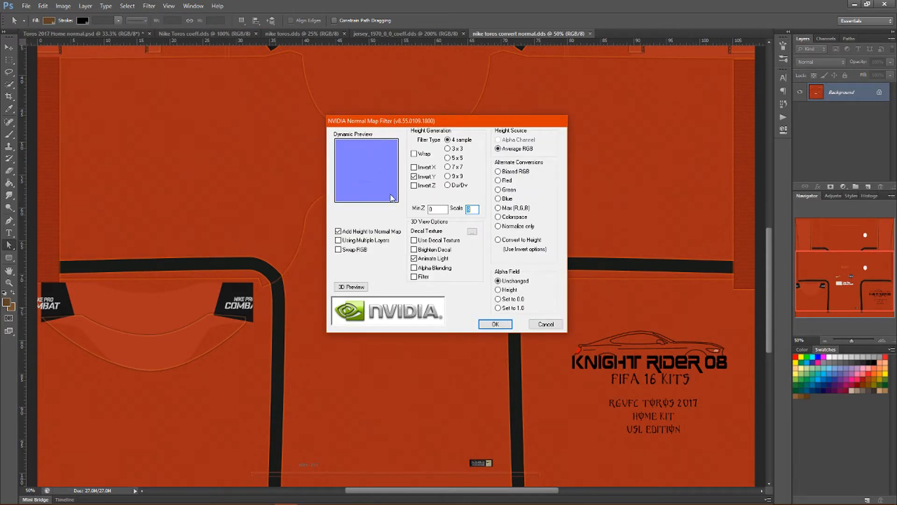
mouse_move(416, 194)
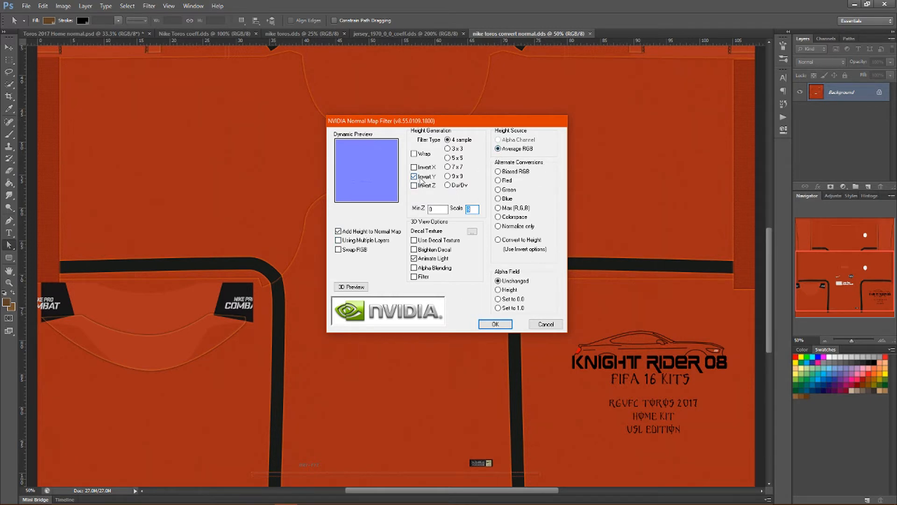
Step: Apply the NVIDIA filter with Invert Y and zoom into the chest to inspect the stitching detail
click(415, 177)
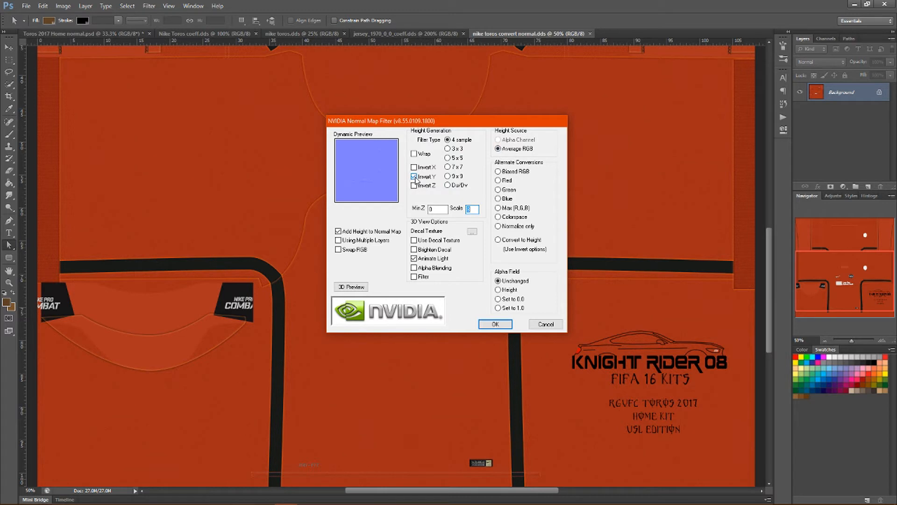
click(414, 166)
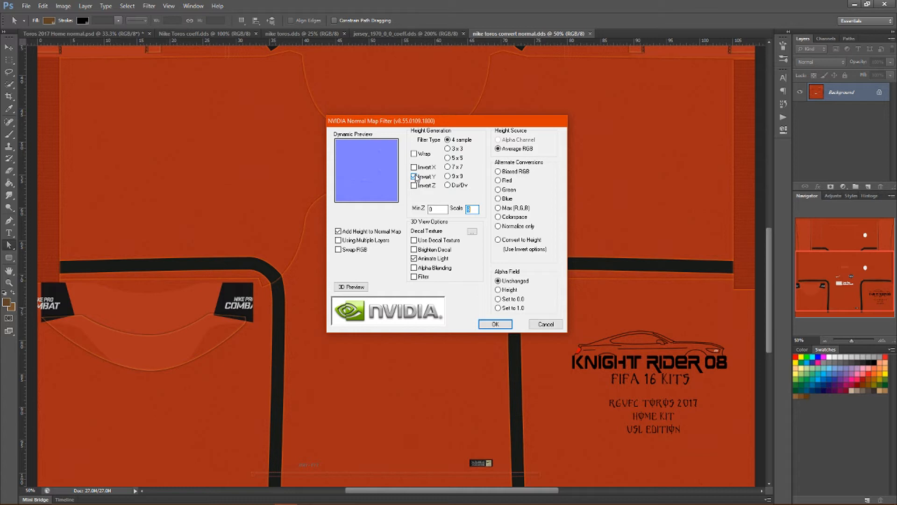
click(415, 176)
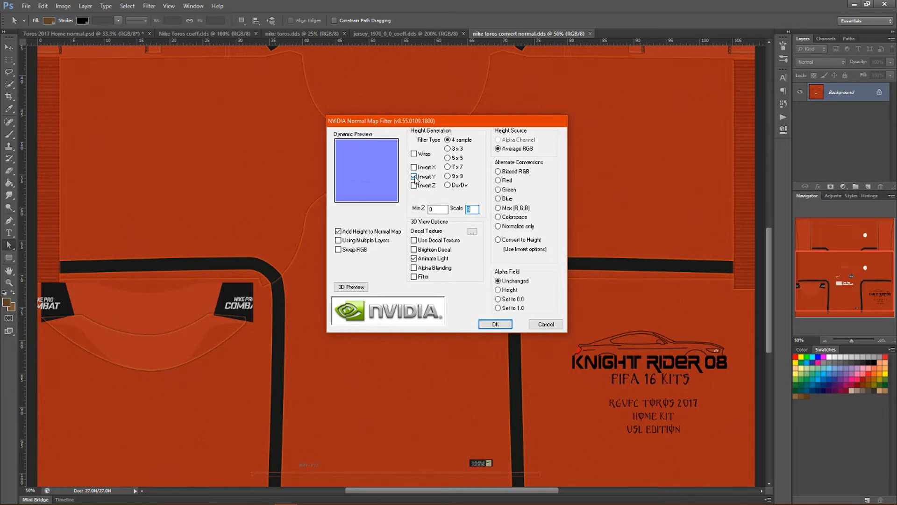
click(415, 185)
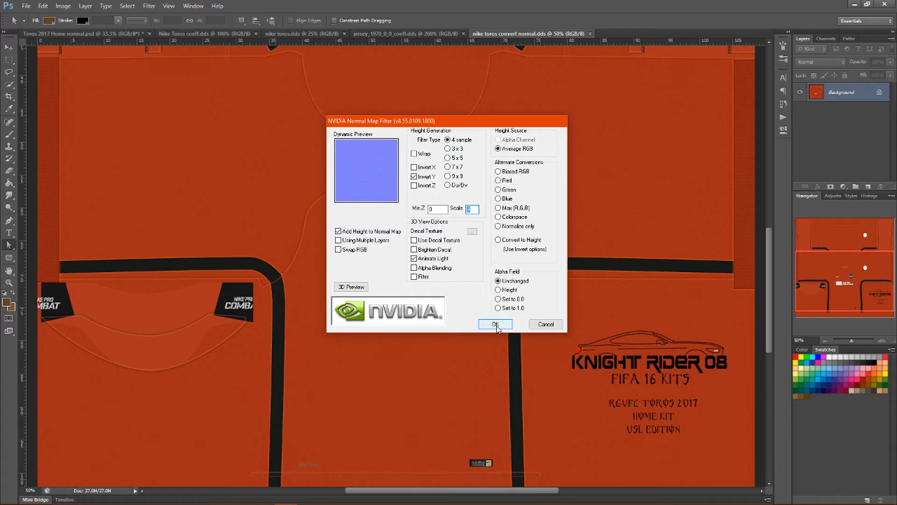
click(494, 324)
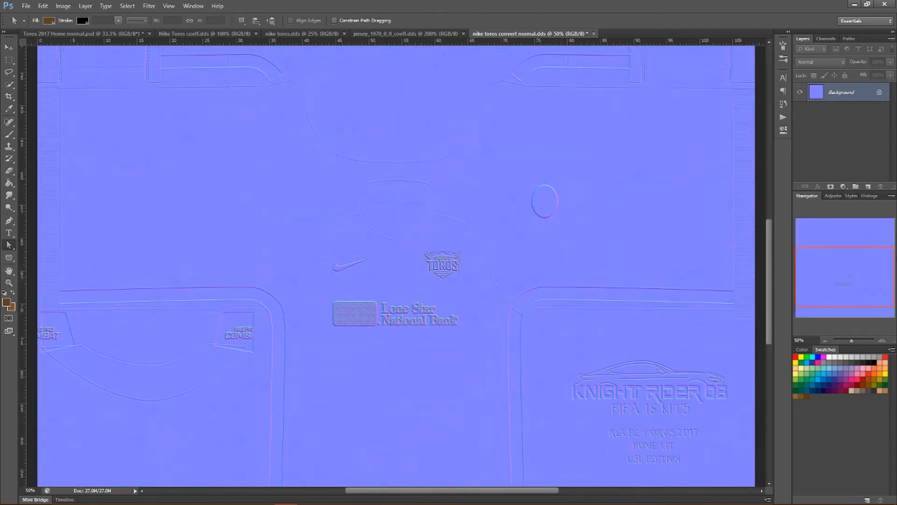
click(883, 340)
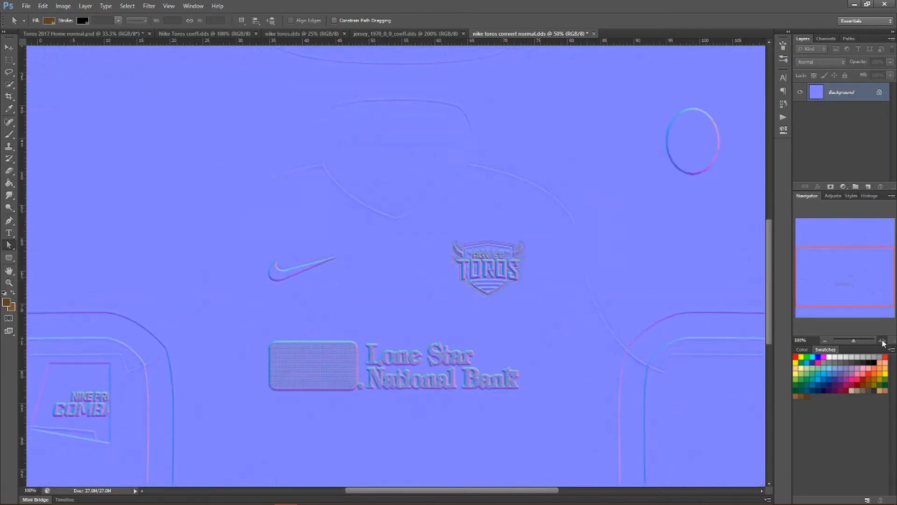
click(883, 342)
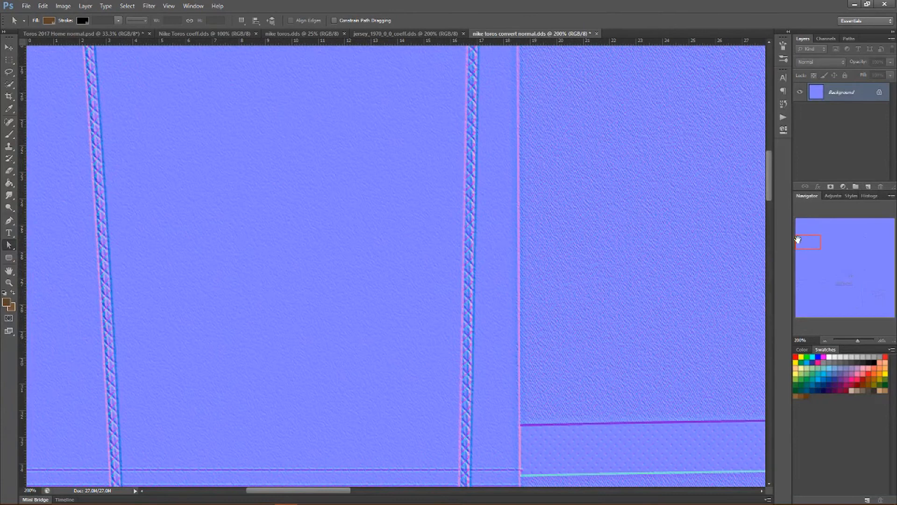
mouse_move(472, 228)
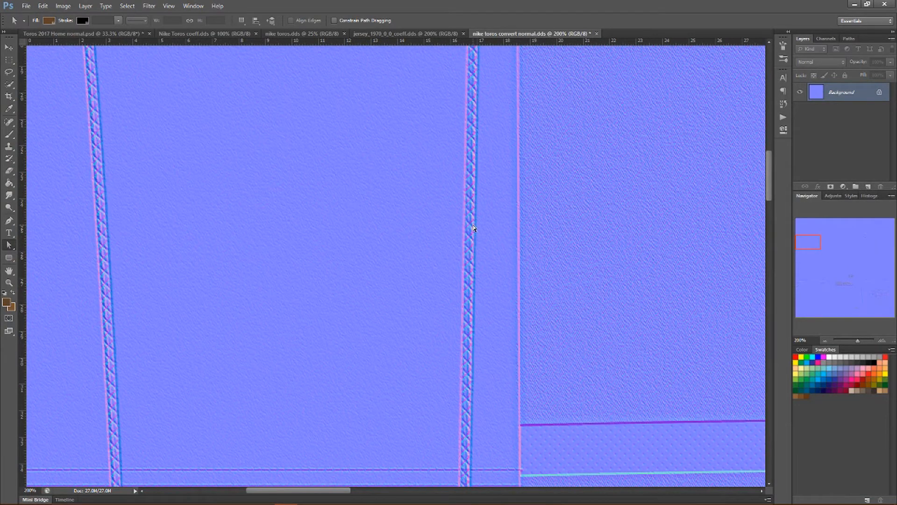
mouse_move(542, 365)
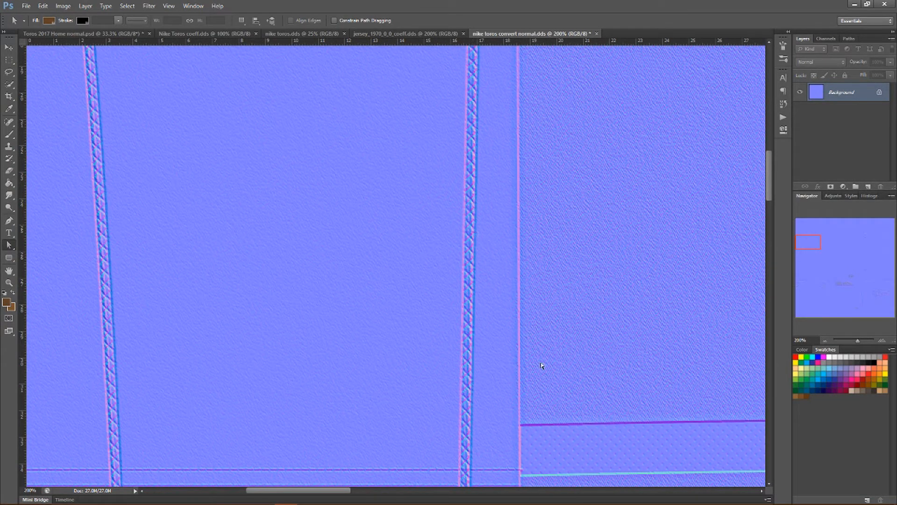
mouse_move(497, 272)
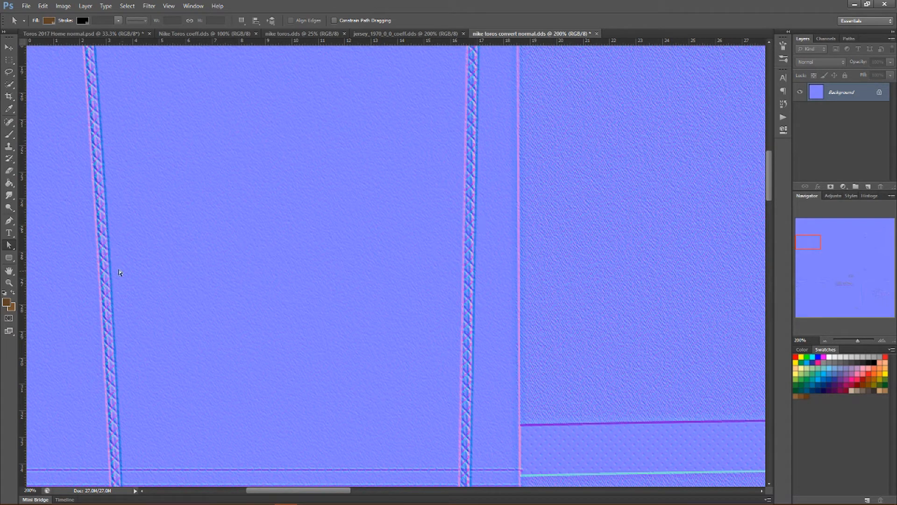
mouse_move(99, 195)
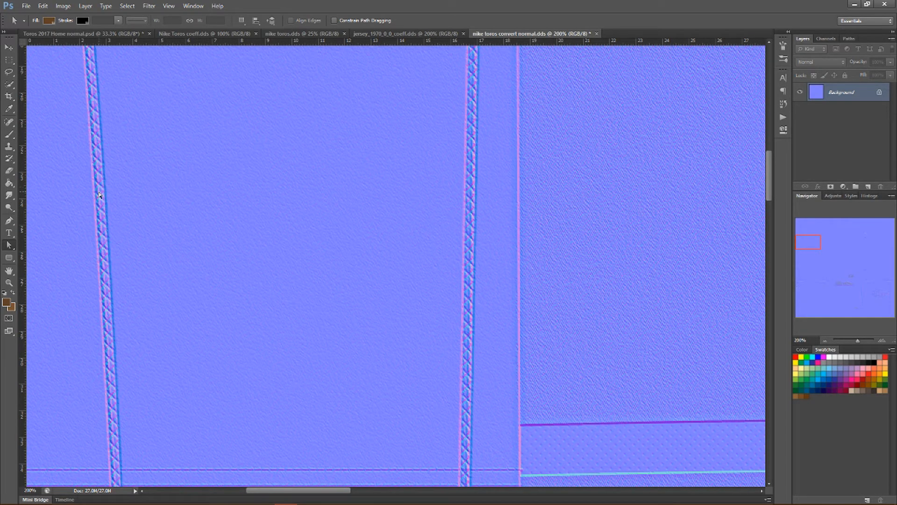
mouse_move(468, 150)
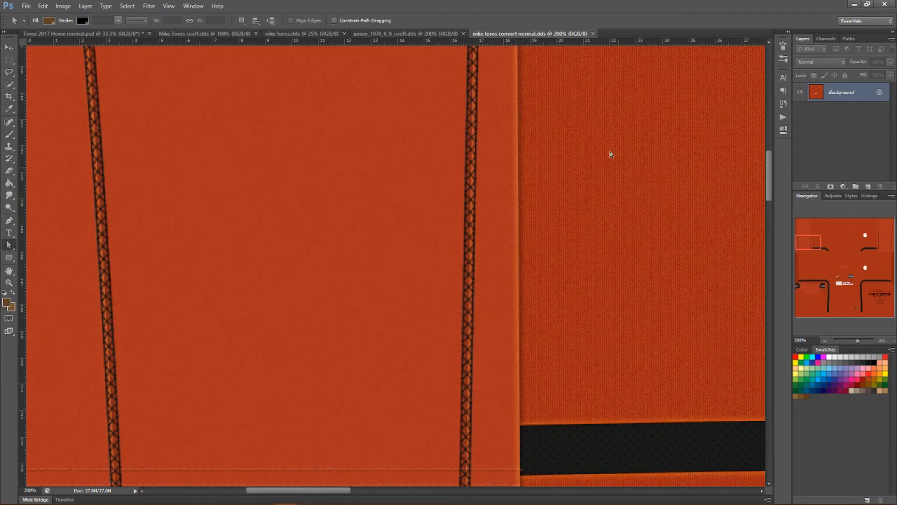
mouse_move(348, 213)
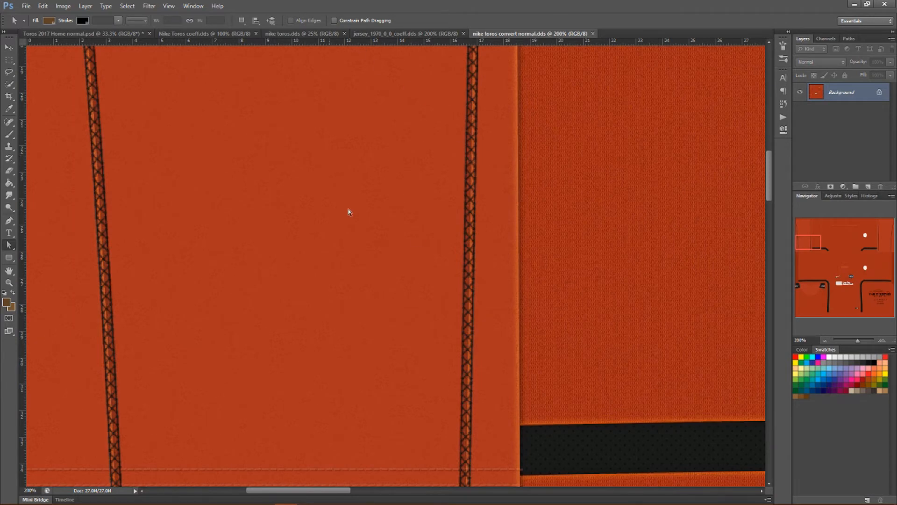
Step: Re-run the NVIDIA NormalMapFilter with Invert Y unchecked and Invert X checked
click(149, 6)
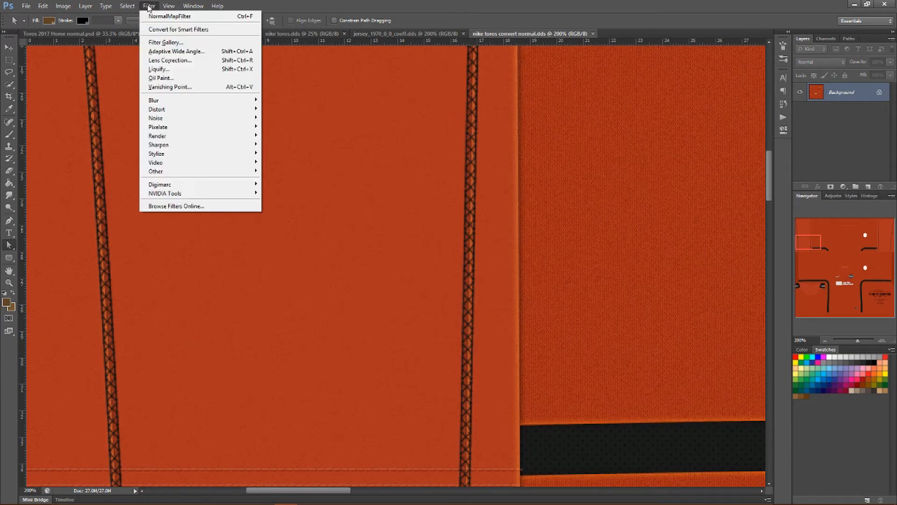
mouse_move(554, 26)
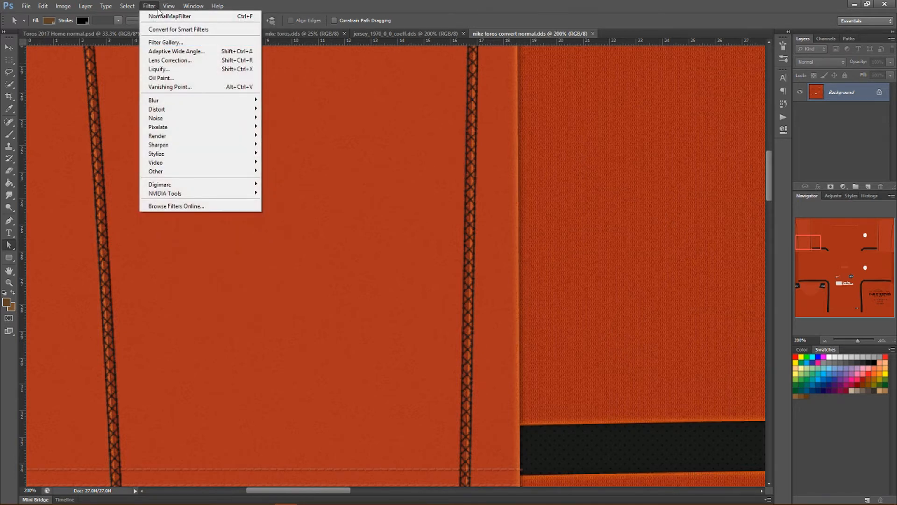
mouse_move(164, 193)
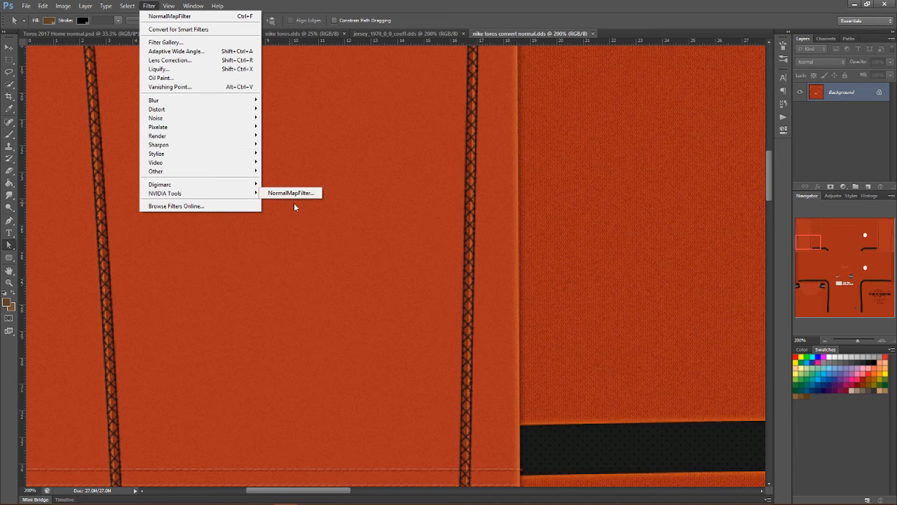
click(290, 192)
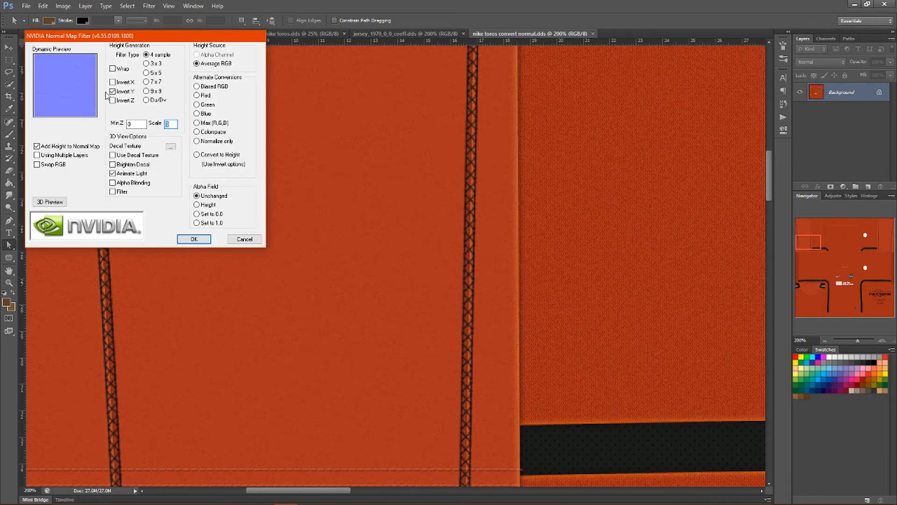
click(112, 82)
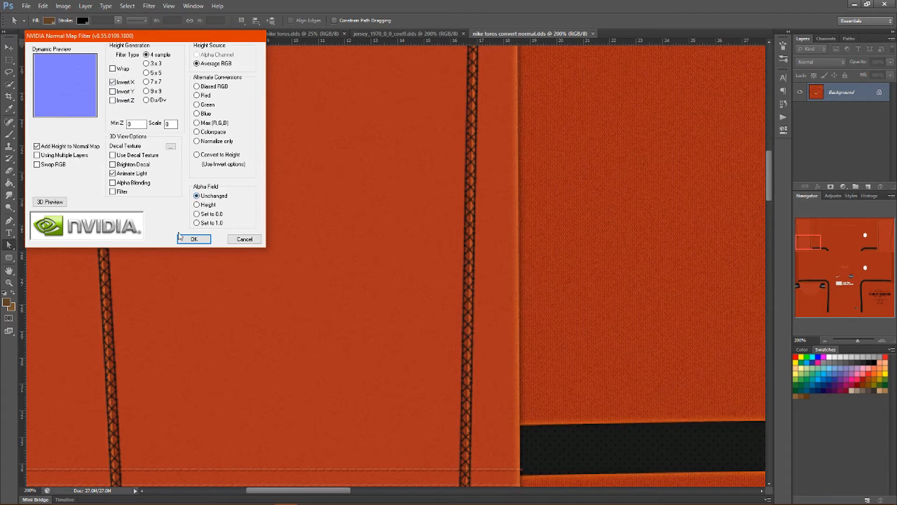
click(193, 239)
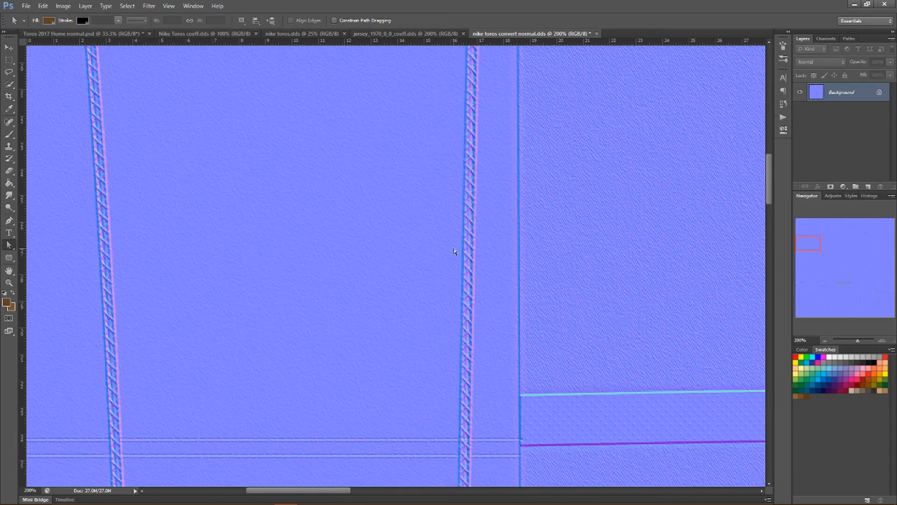
mouse_move(469, 416)
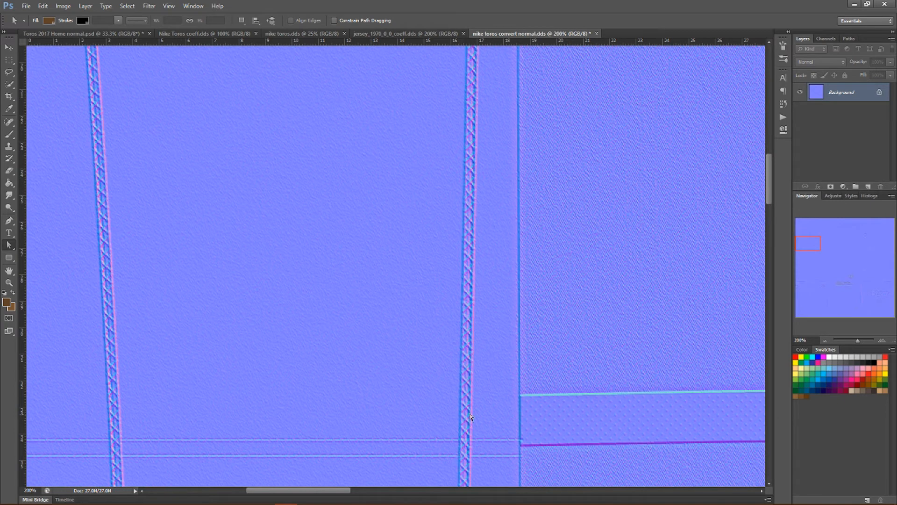
mouse_move(484, 137)
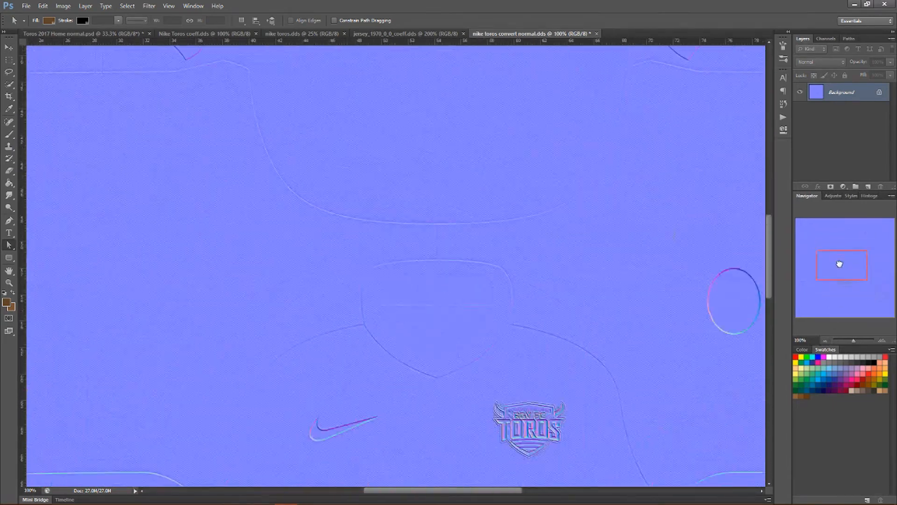
Step: Zoom out to 100% to review the Invert X normal map before saving
scroll(down, 3)
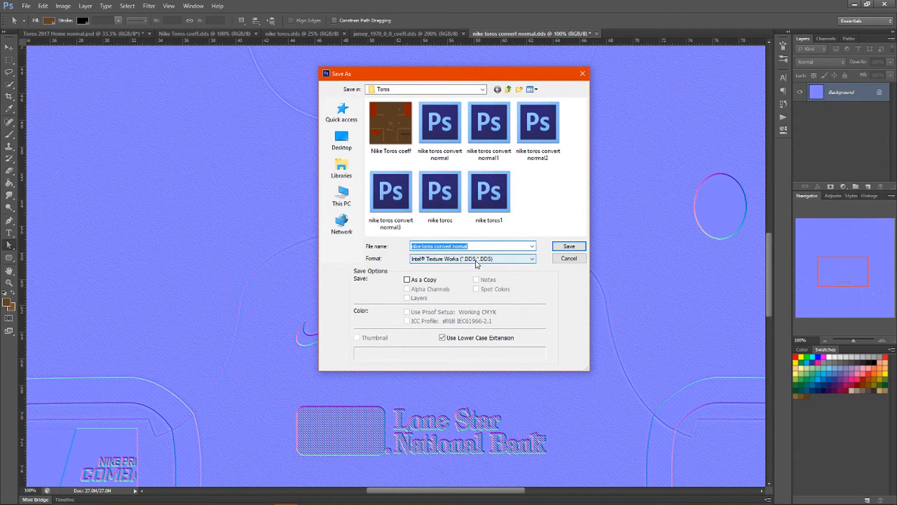
Step: Save as Intel Texture Works DDS under a new file name rather than overwriting the existing one
click(473, 258)
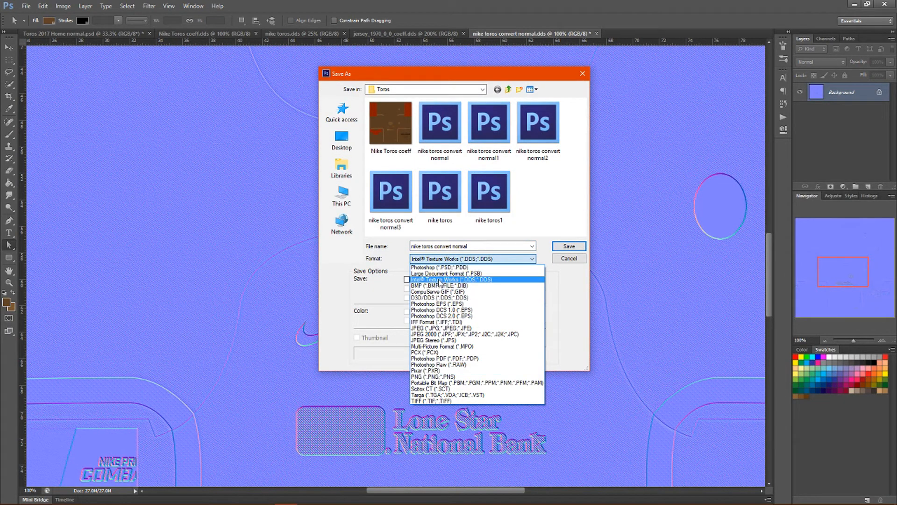
click(568, 246)
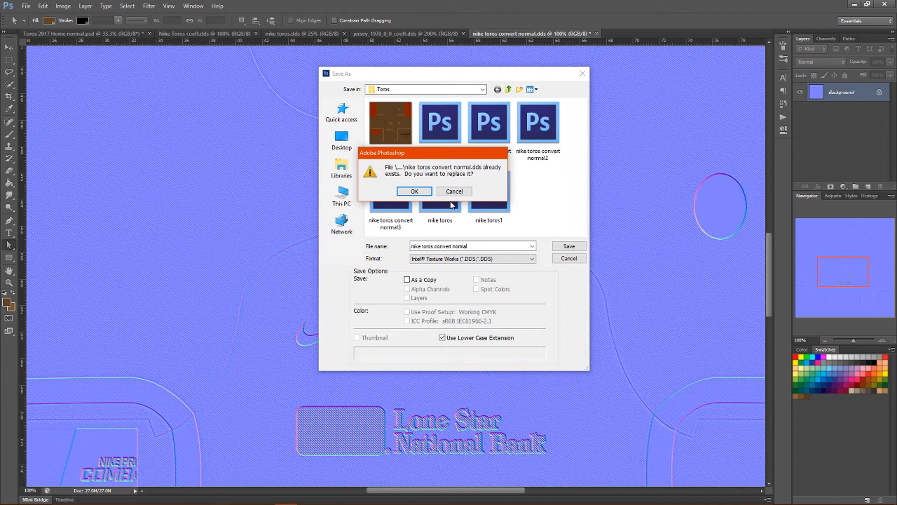
click(454, 191)
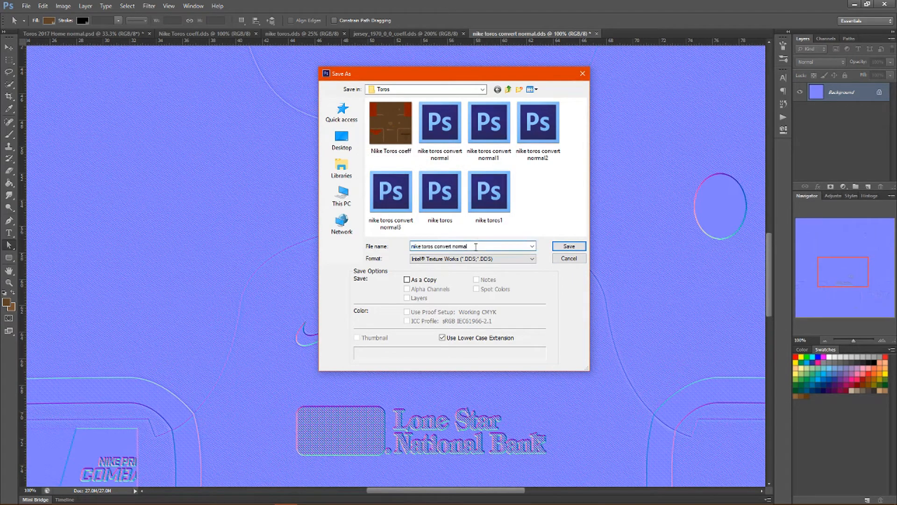
click(568, 246)
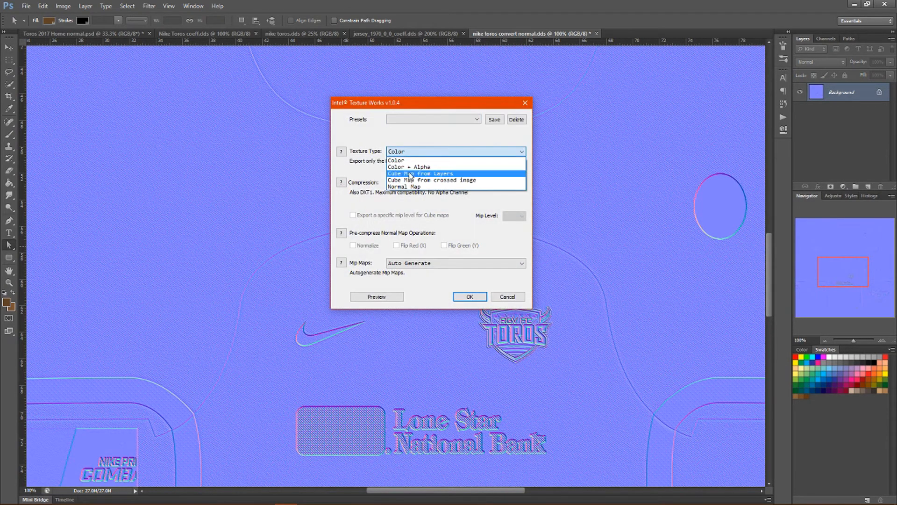
Step: Export as Normal Map texture type with BC5 two-channel compression after previewing it
click(404, 187)
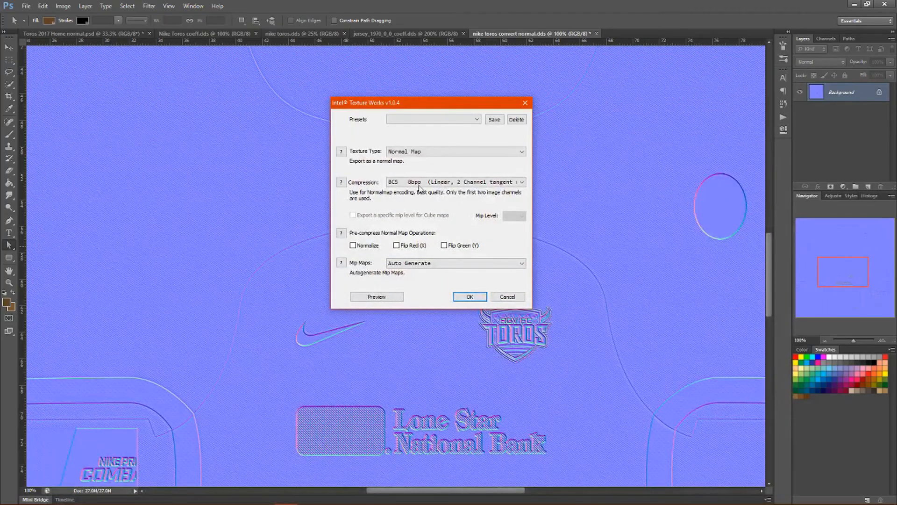
click(455, 181)
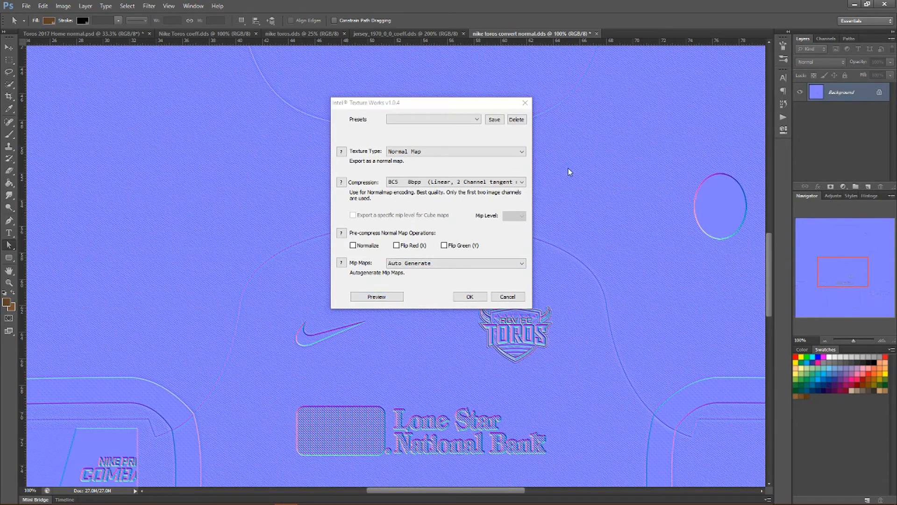
click(377, 296)
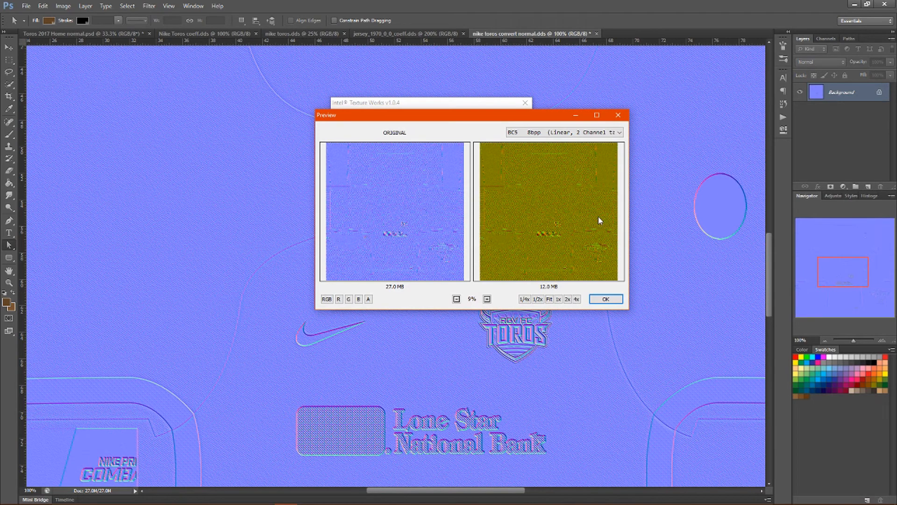
mouse_move(615, 249)
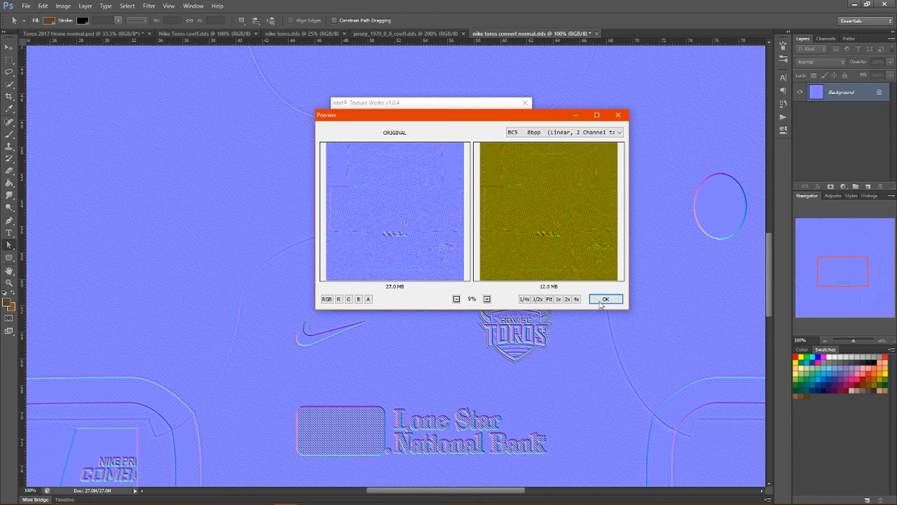
click(605, 299)
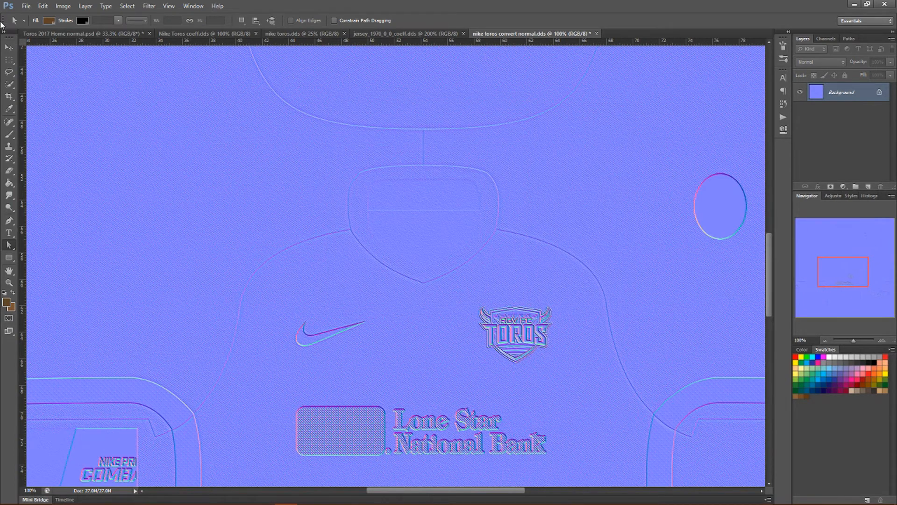
Step: Reopen the saved 'nike toros convert normal5' DDS without separate mipmap layers
click(26, 6)
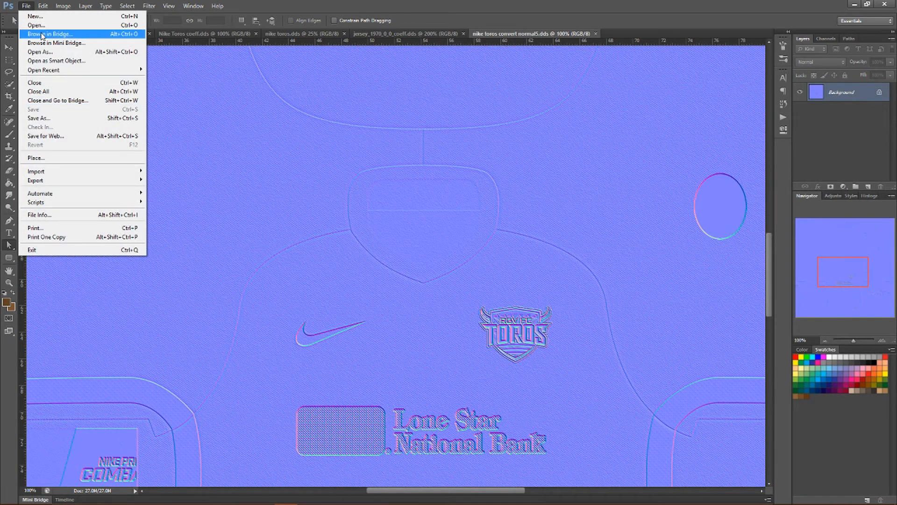
mouse_move(597, 36)
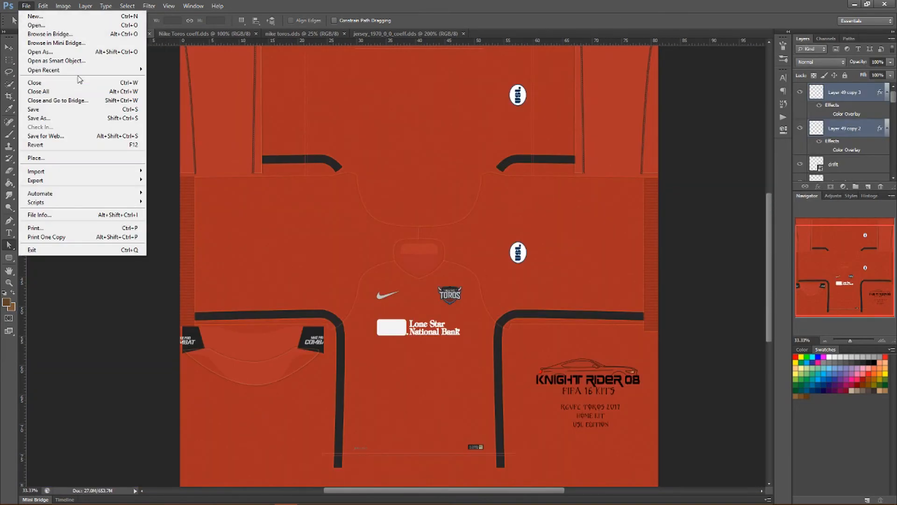
click(36, 25)
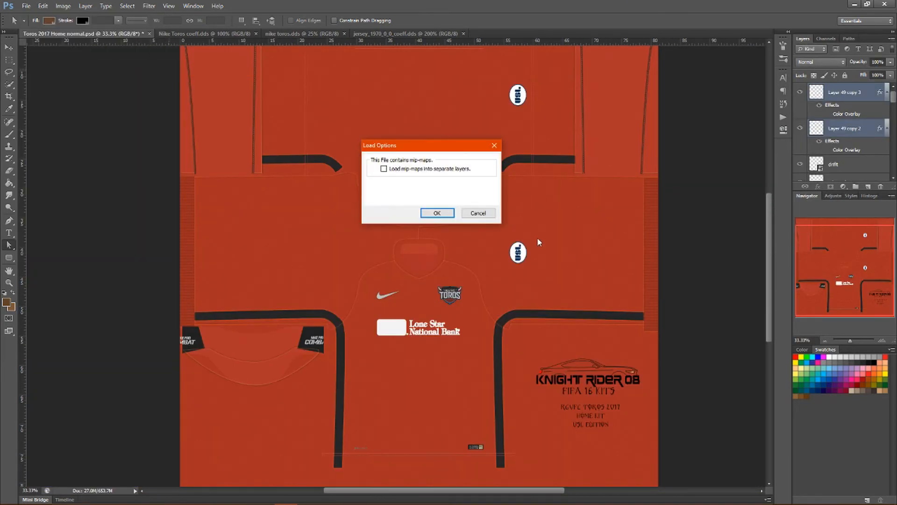
click(436, 214)
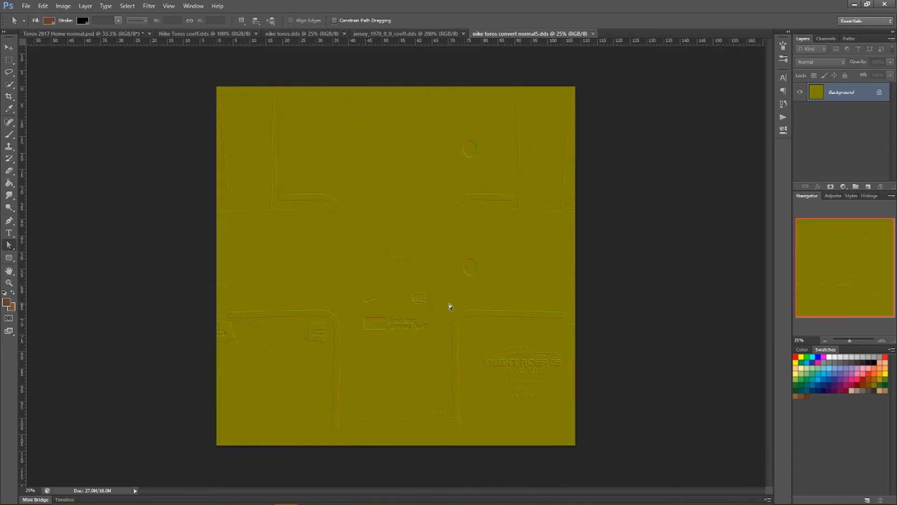
mouse_move(473, 317)
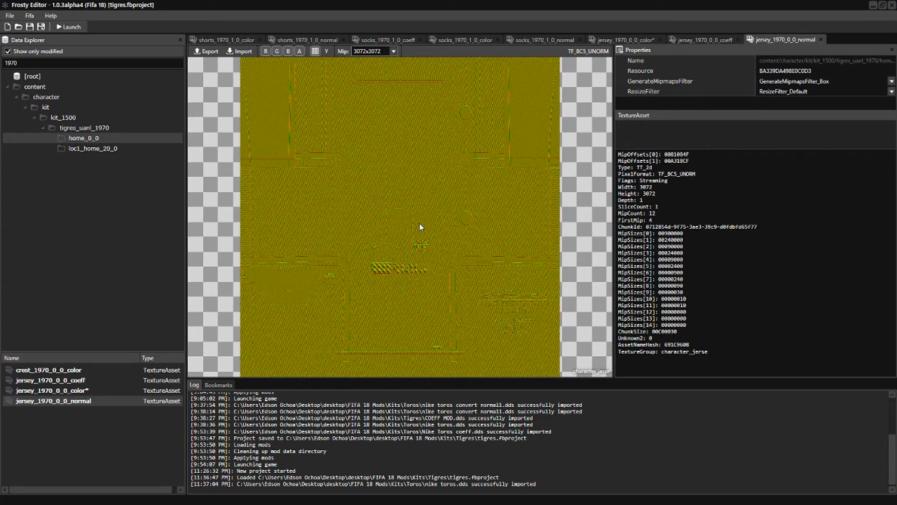
mouse_move(454, 149)
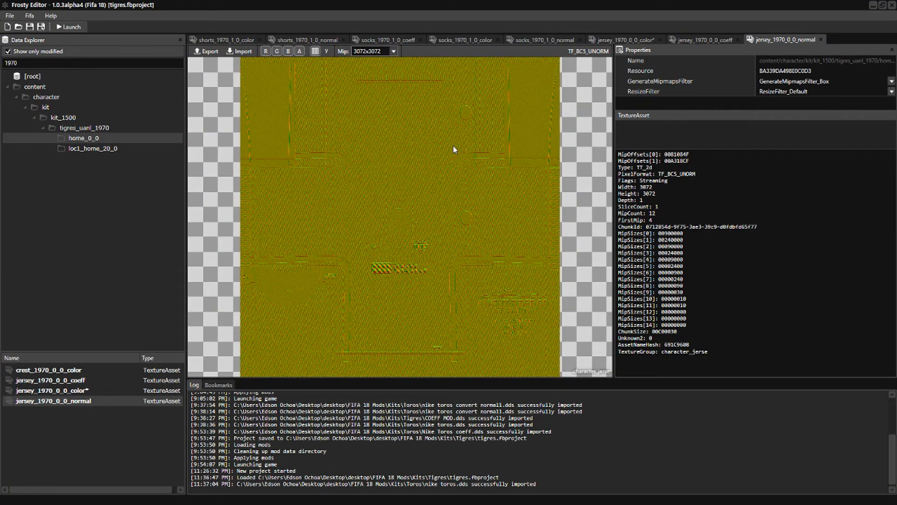
mouse_move(112, 73)
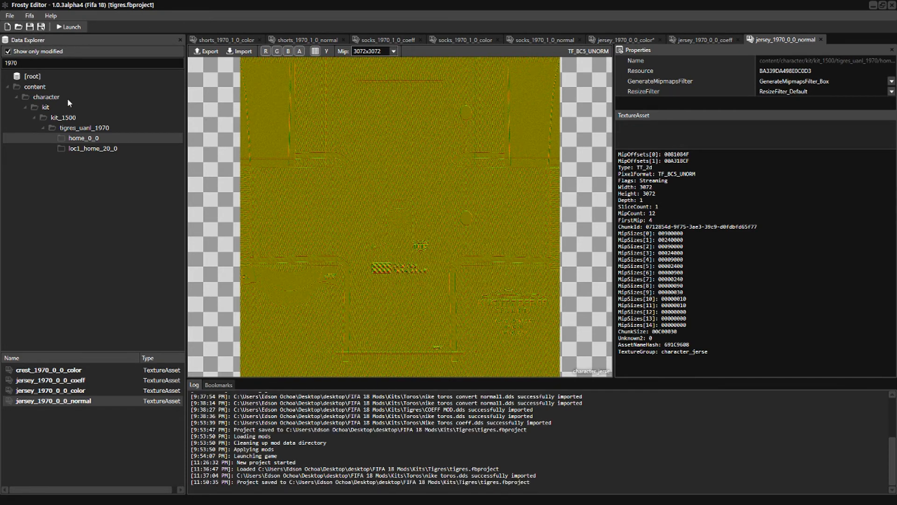
mouse_move(201, 84)
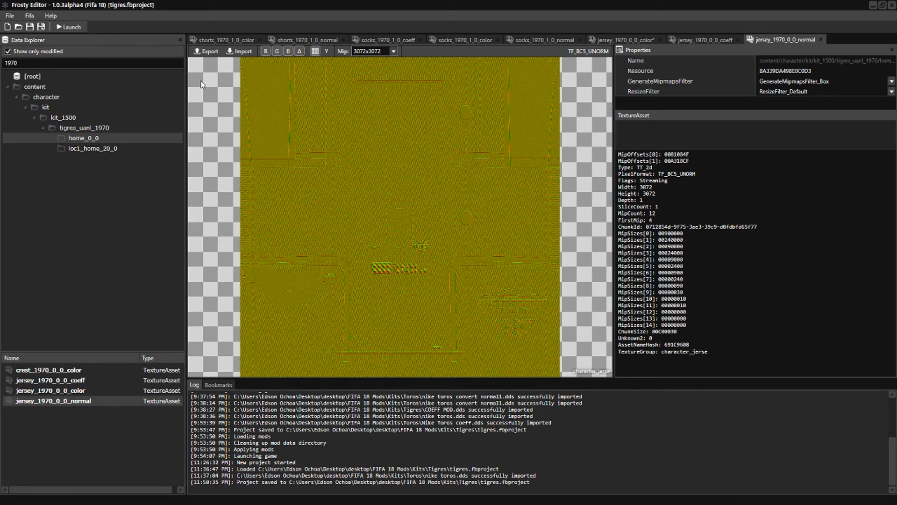
mouse_move(138, 75)
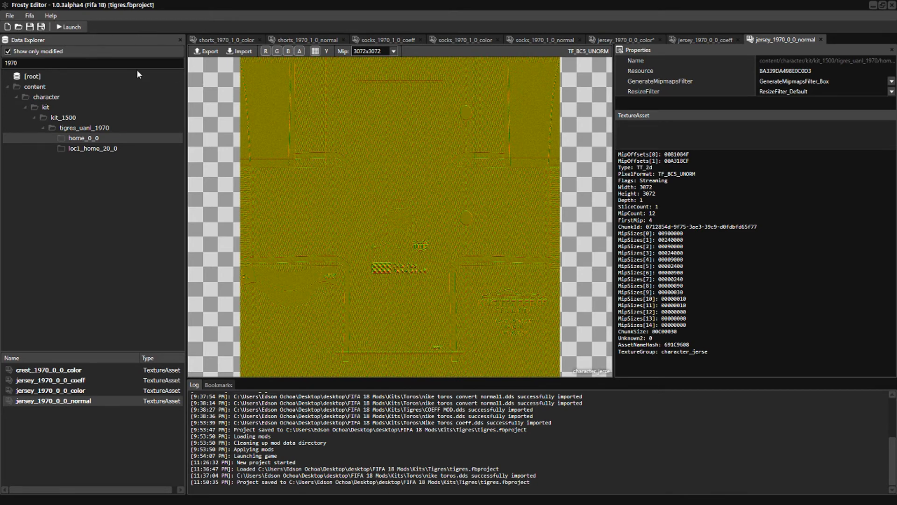
mouse_move(70, 27)
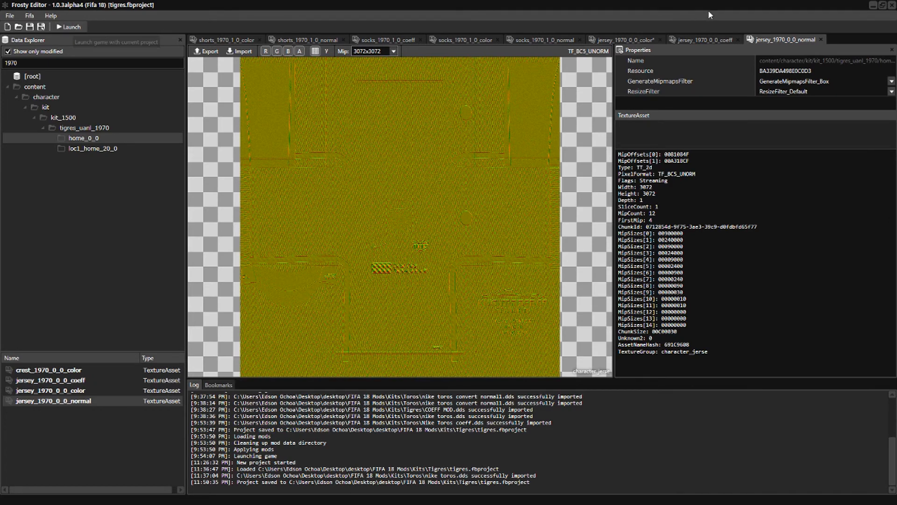
mouse_move(179, 108)
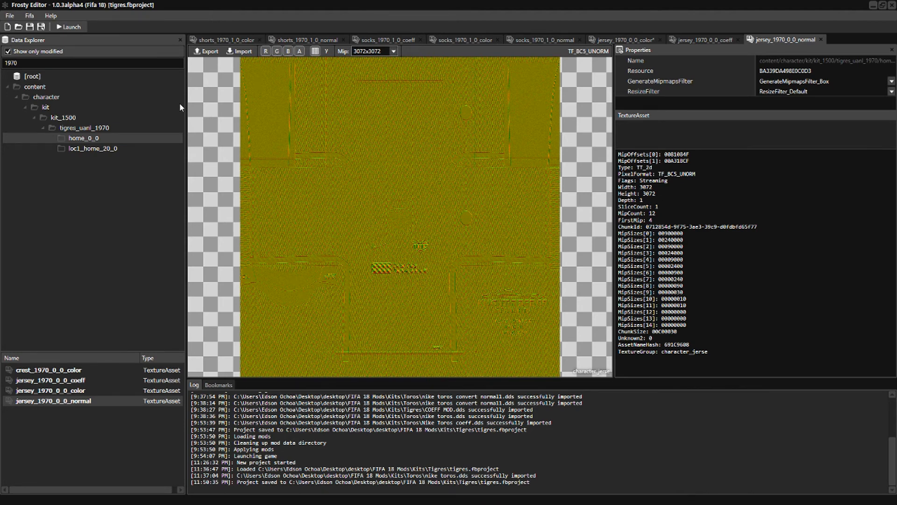
mouse_move(544, 129)
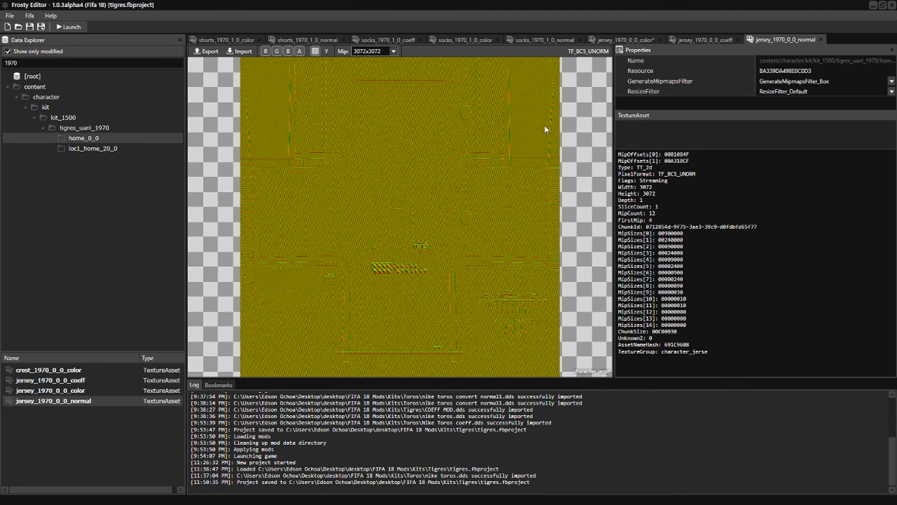
mouse_move(541, 152)
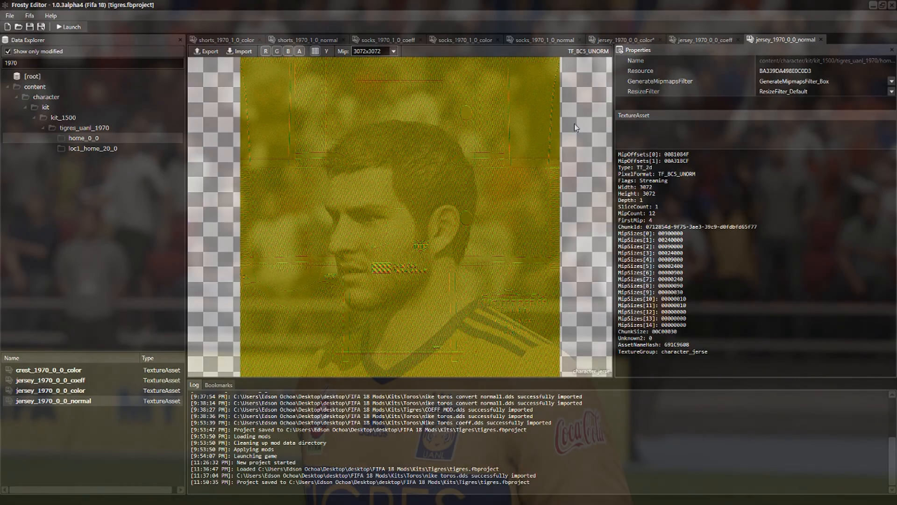
Step: Save the Frosty project and launch FIFA 18 to check the Tigres UANL jersey
click(68, 27)
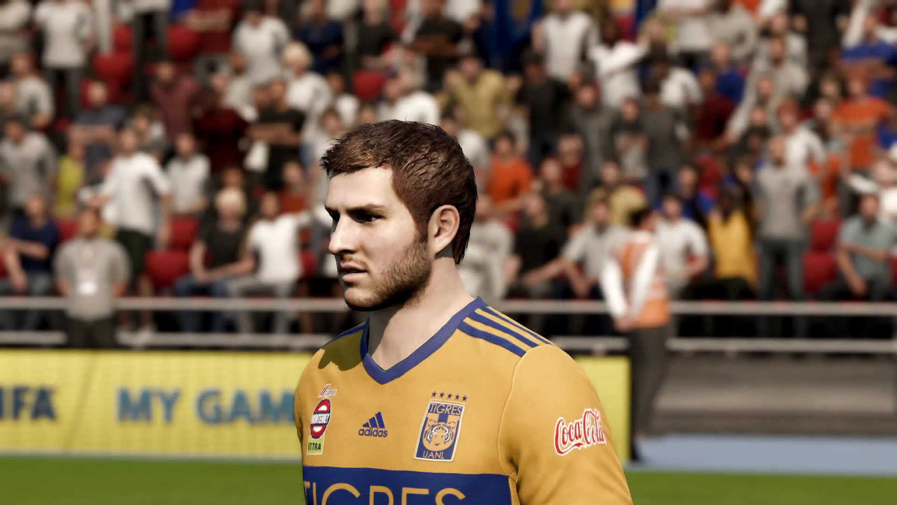